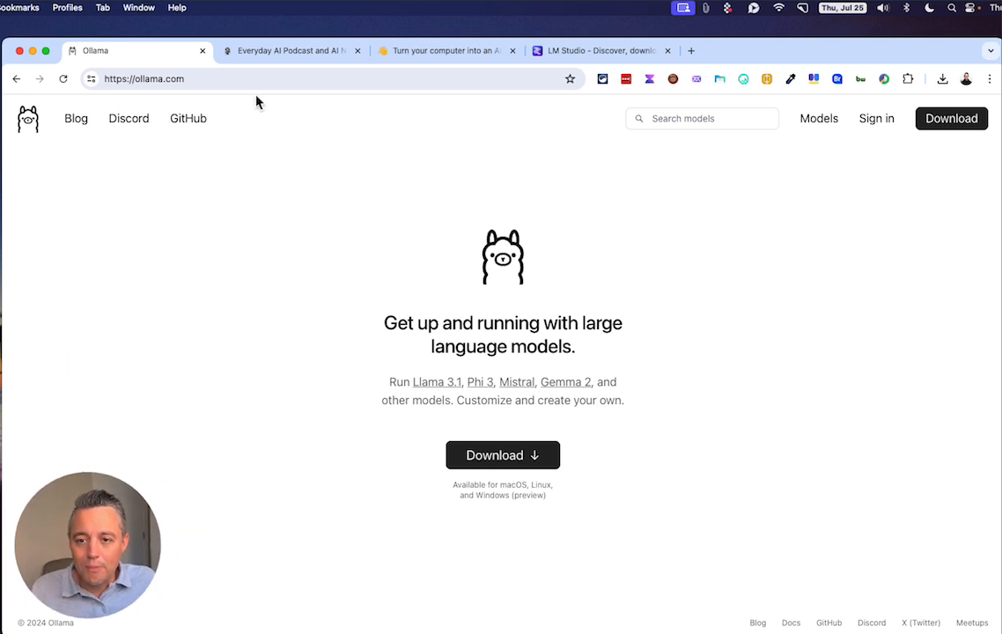
Step: Switch to the Everyday AI Podcast tab to view youreverydayai.com
left_click(291, 50)
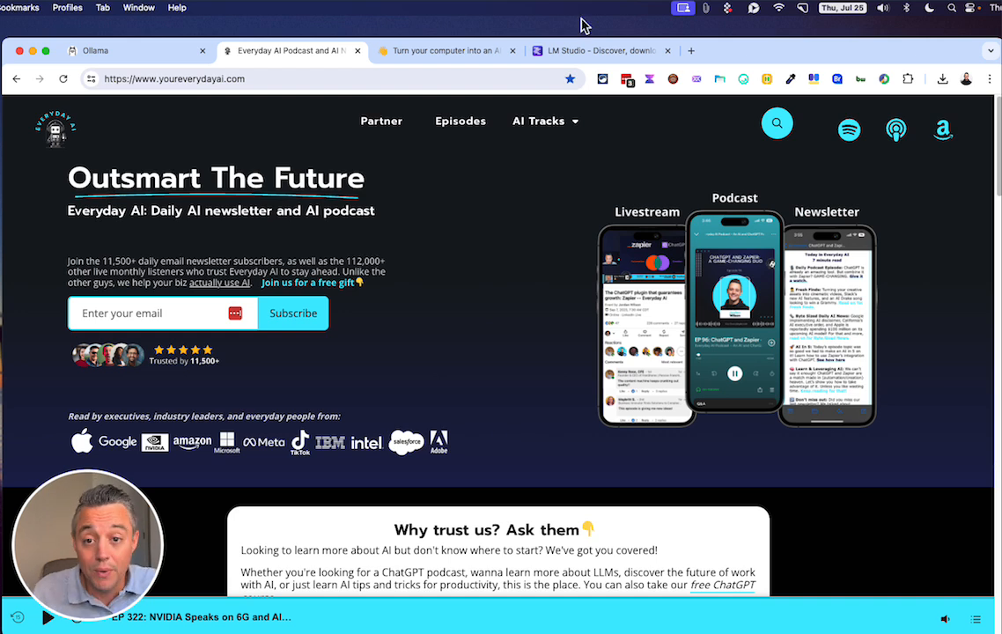
mouse_move(467, 66)
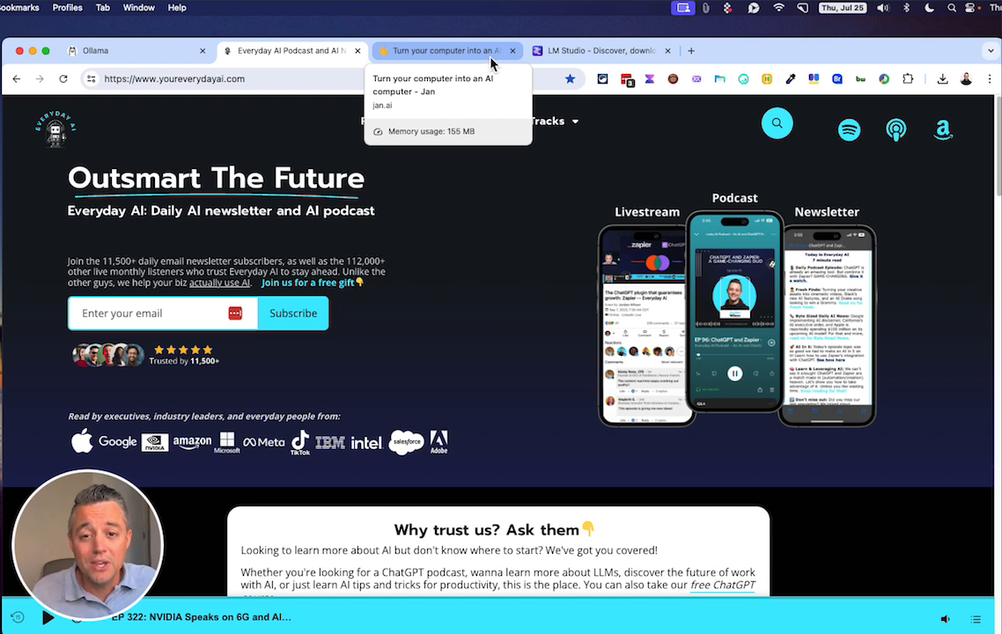
Step: View the Jan homepage on jan.ai, then return to the Ollama tab
left_click(449, 51)
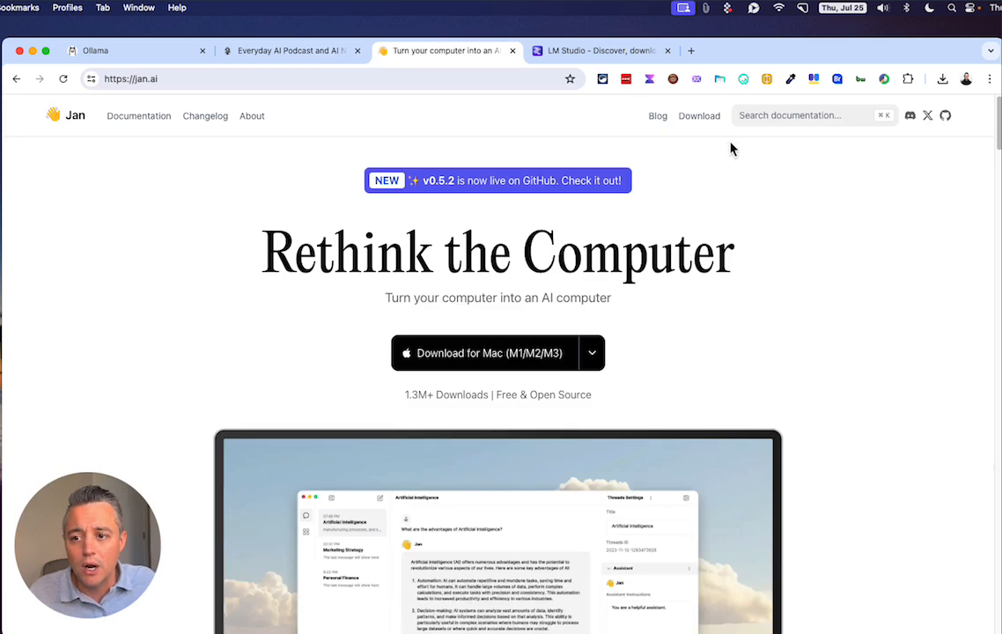
left_click(603, 50)
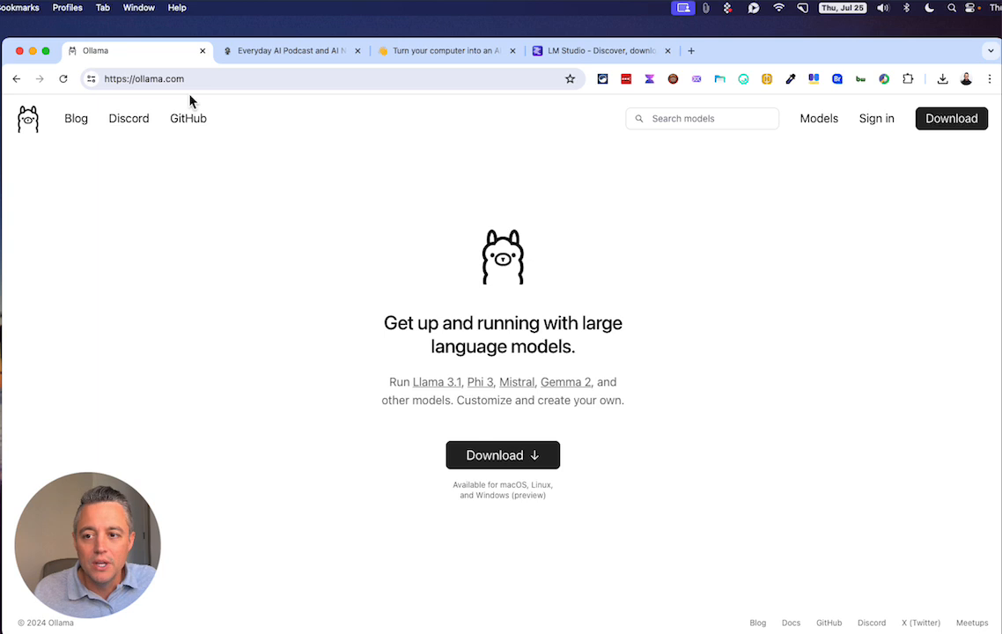
mouse_move(499, 463)
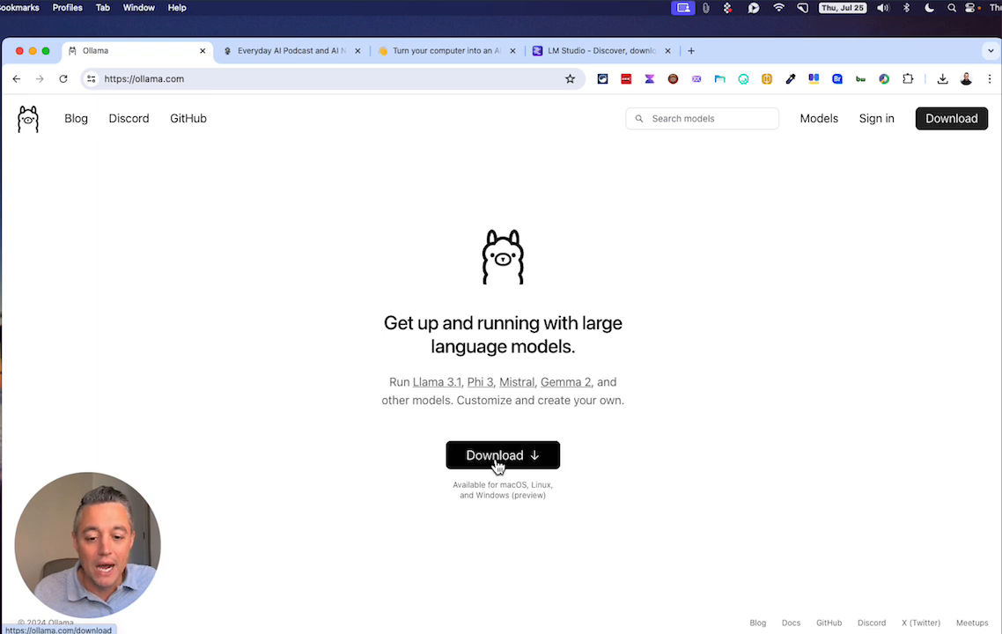
Step: Download Ollama for macOS and show the downloaded file in Finder
left_click(501, 455)
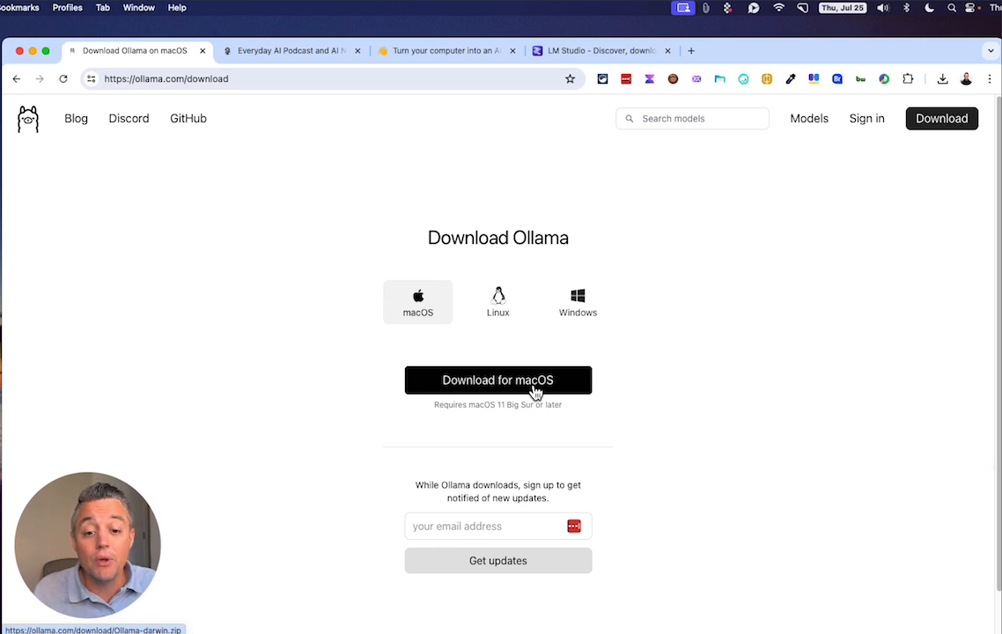
left_click(498, 379)
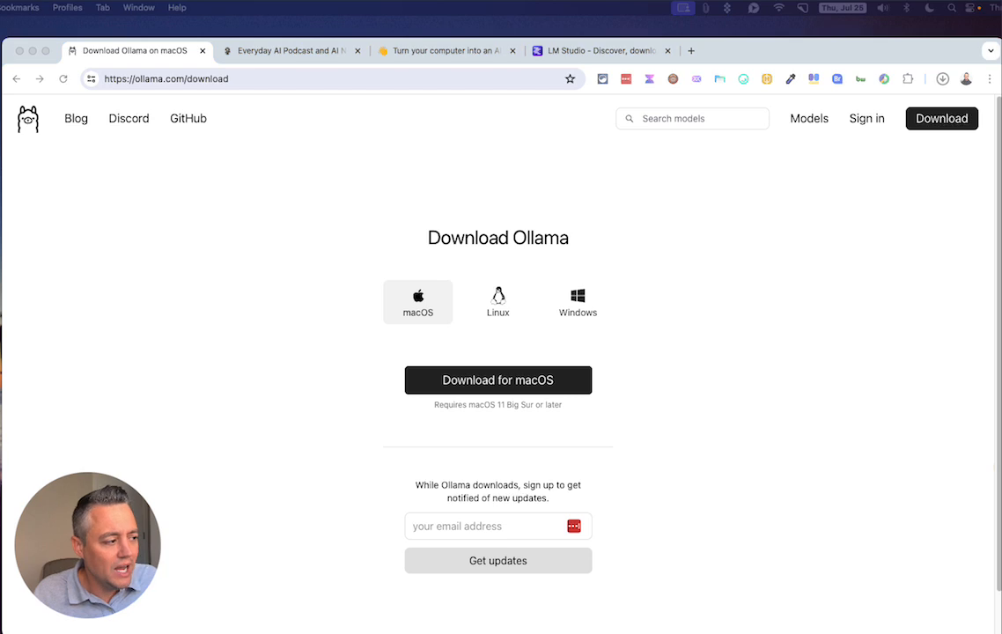
left_click(945, 80)
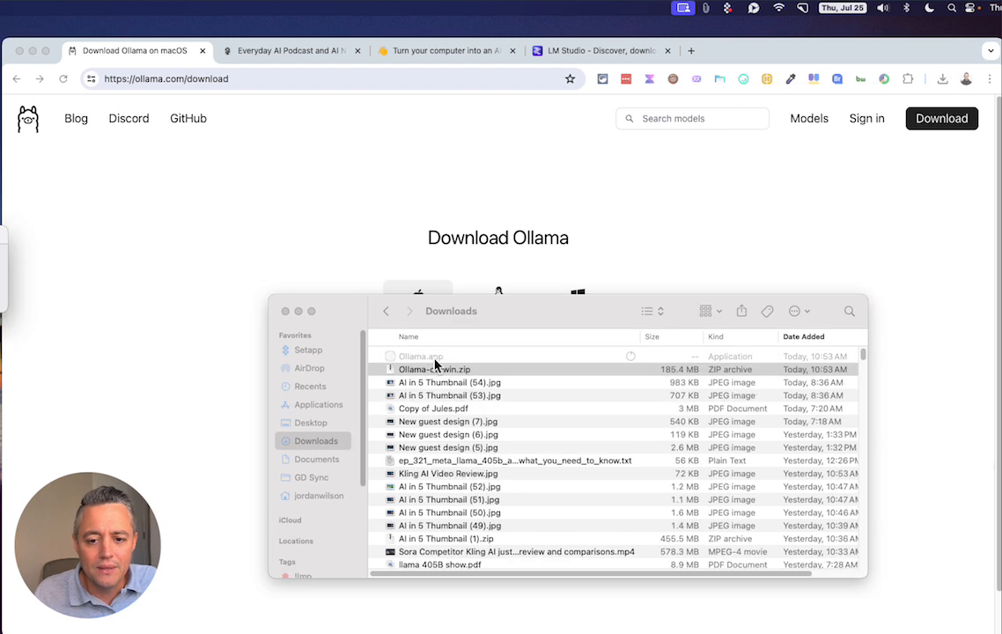
Step: Launch Ollama.app from Downloads, approving it in the security warning
left_click(420, 355)
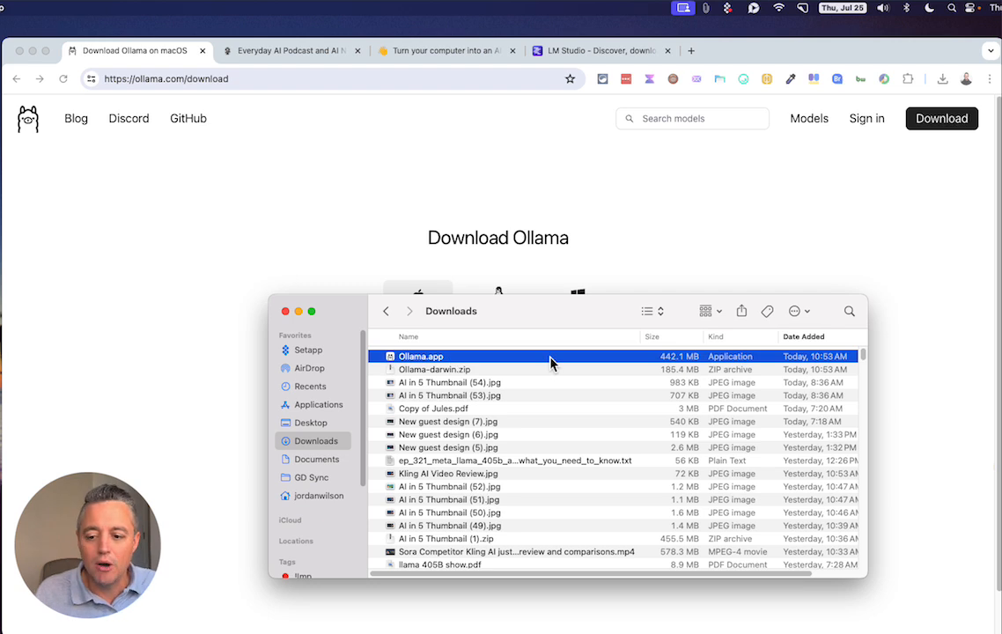
double_click(421, 355)
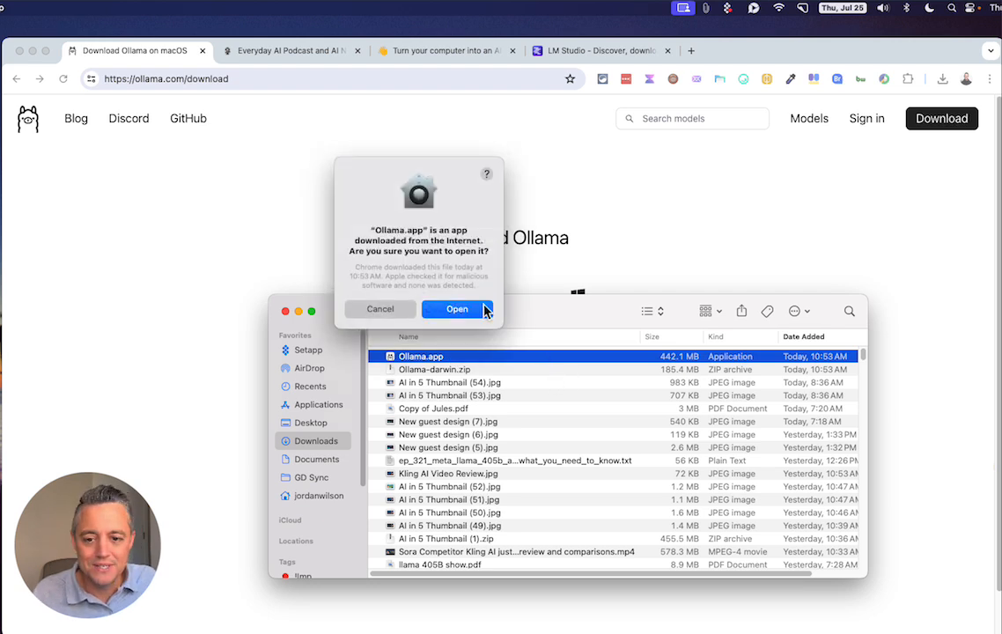
left_click(456, 309)
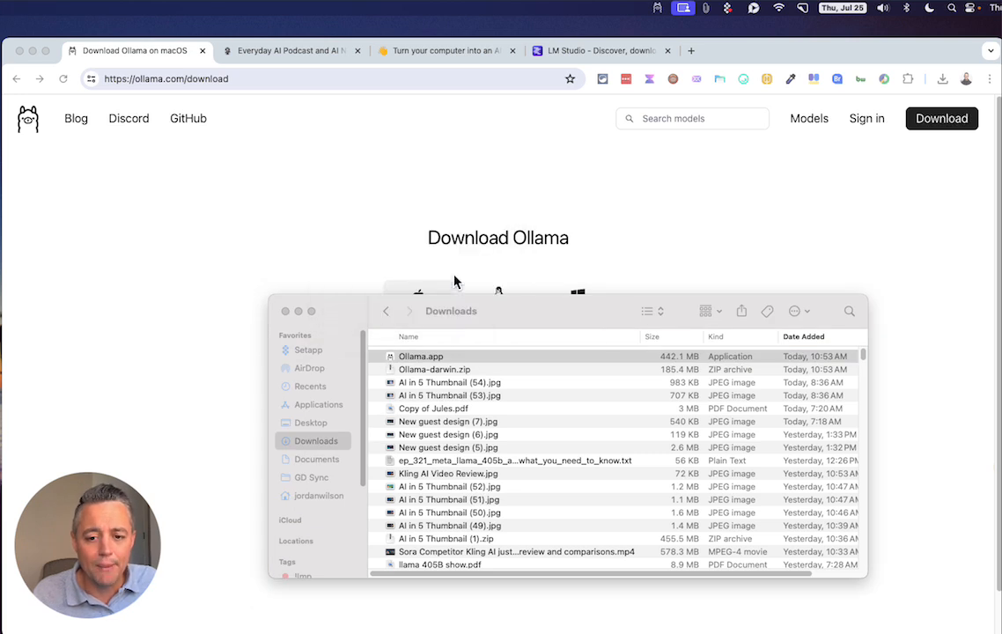
left_click(420, 355)
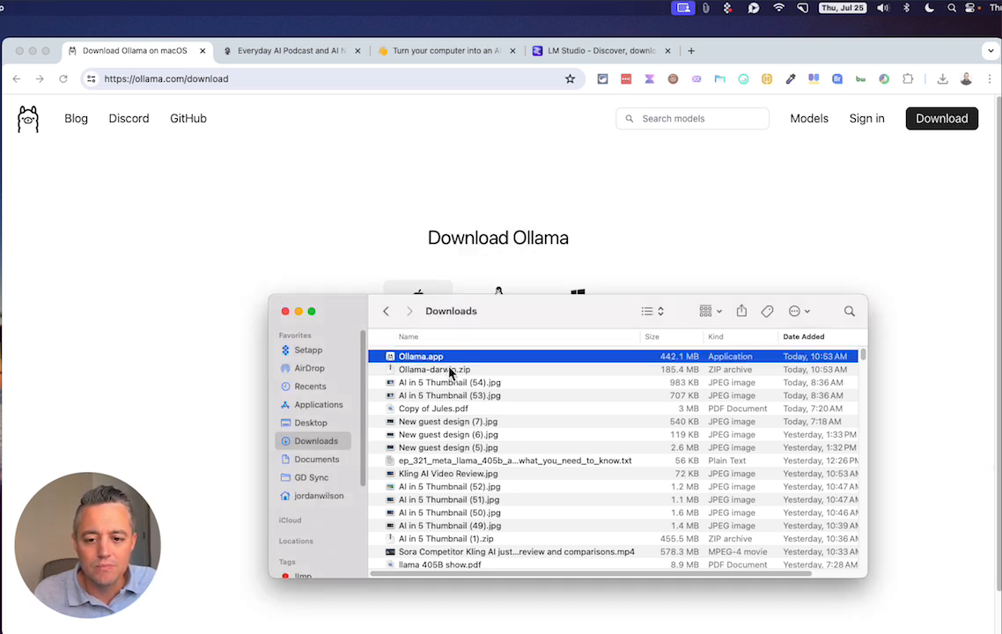
mouse_move(343, 411)
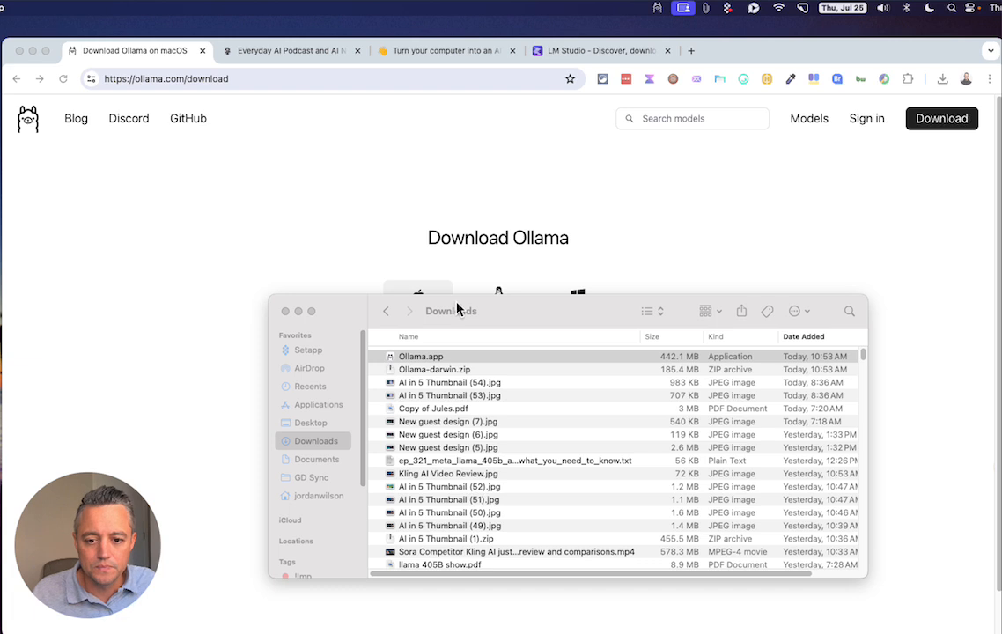
mouse_move(278, 327)
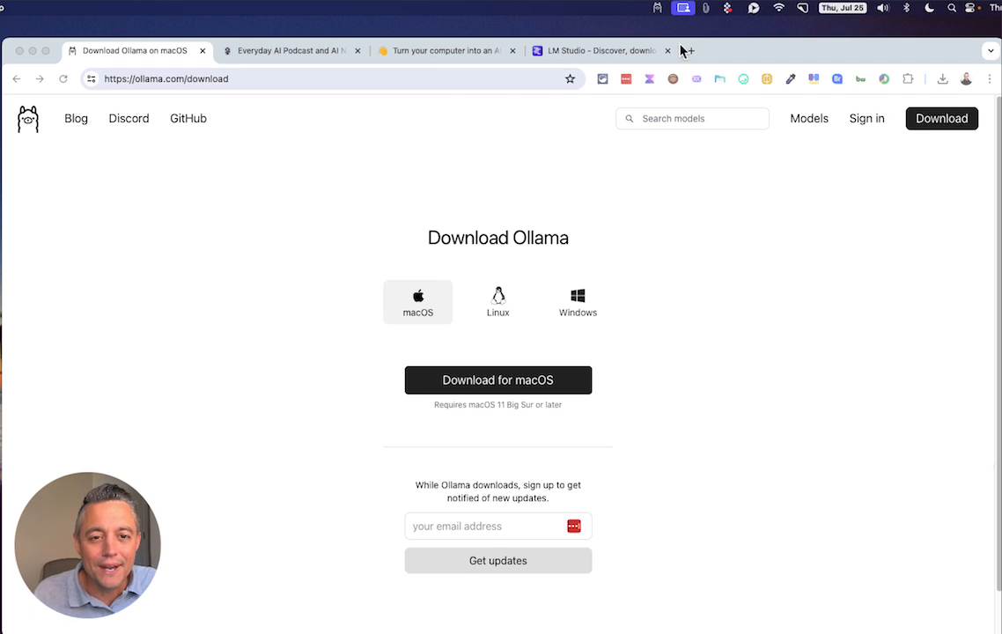
mouse_move(647, 10)
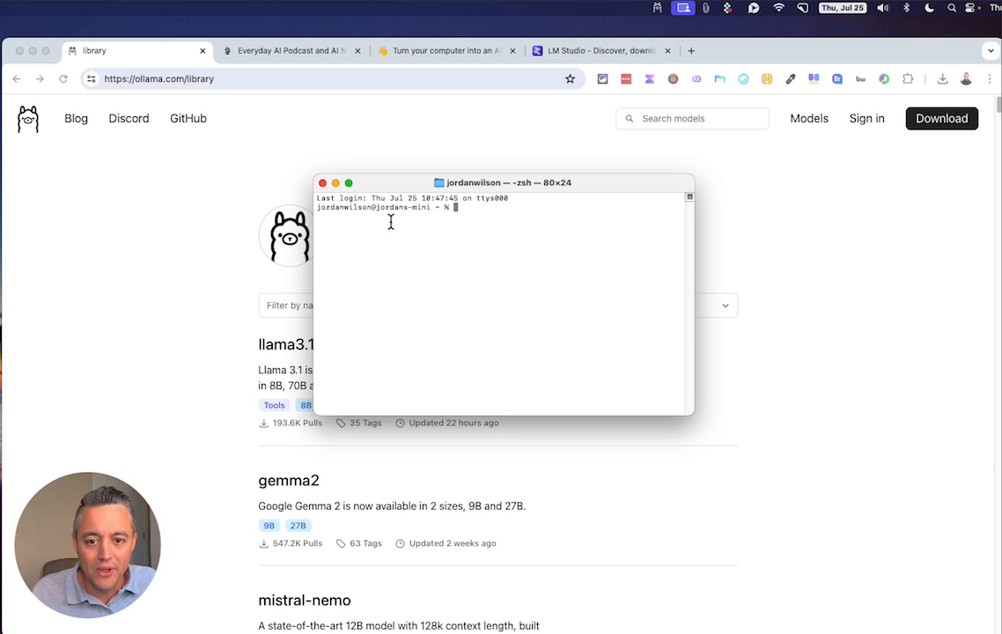
mouse_move(416, 214)
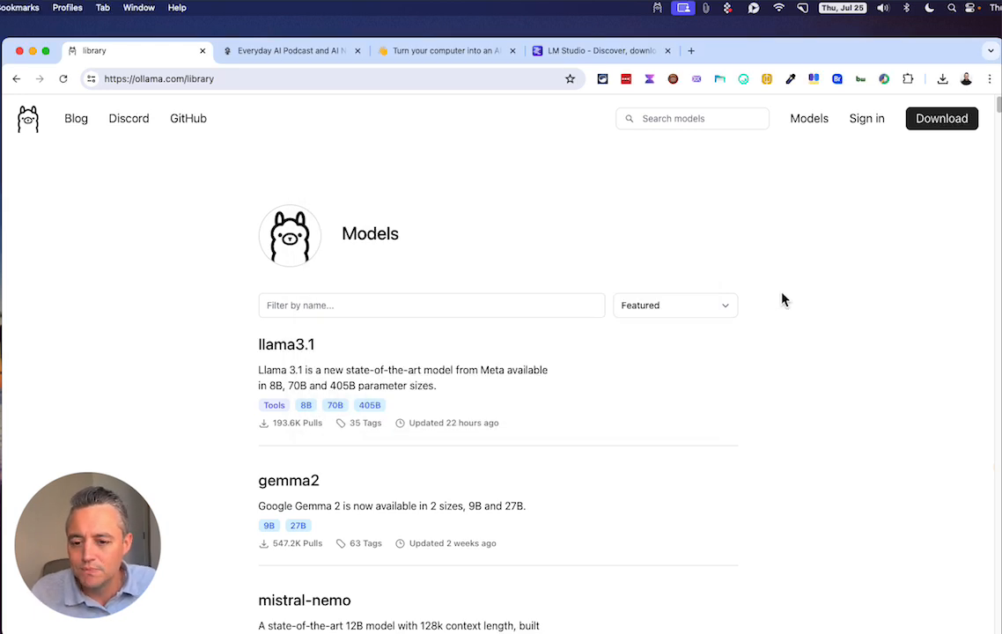
Step: Open the mistral-large model page, briefly visiting the LM Studio tab before returning
scroll("down", 3)
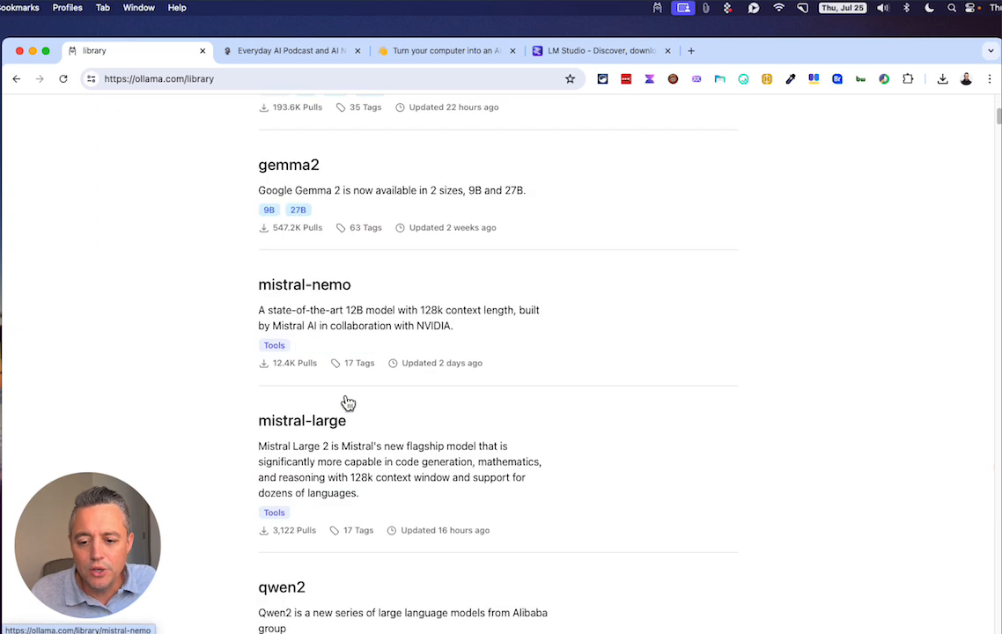
scroll("up", 3)
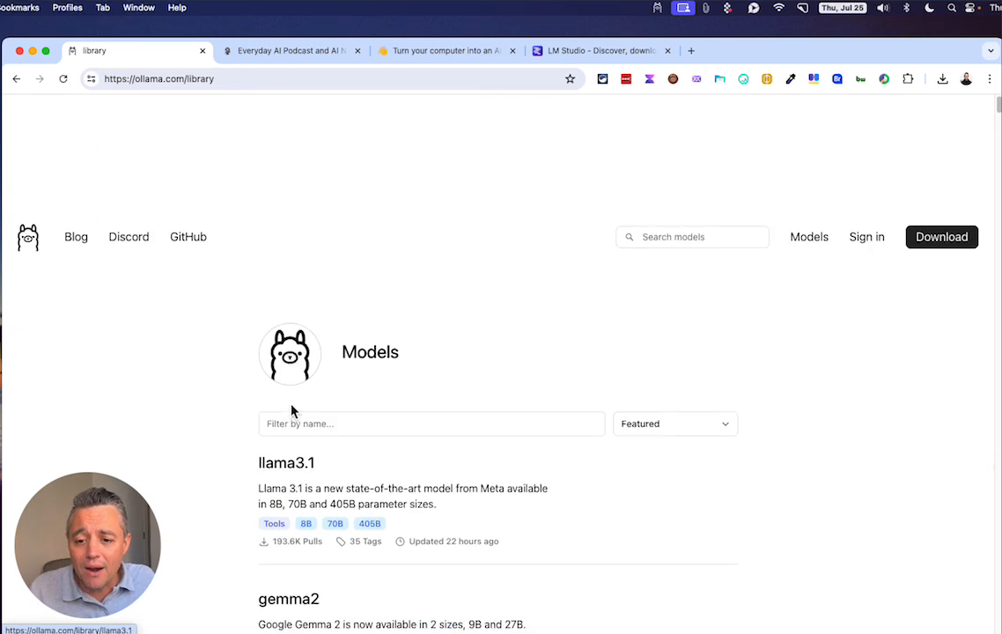
scroll("down", 3)
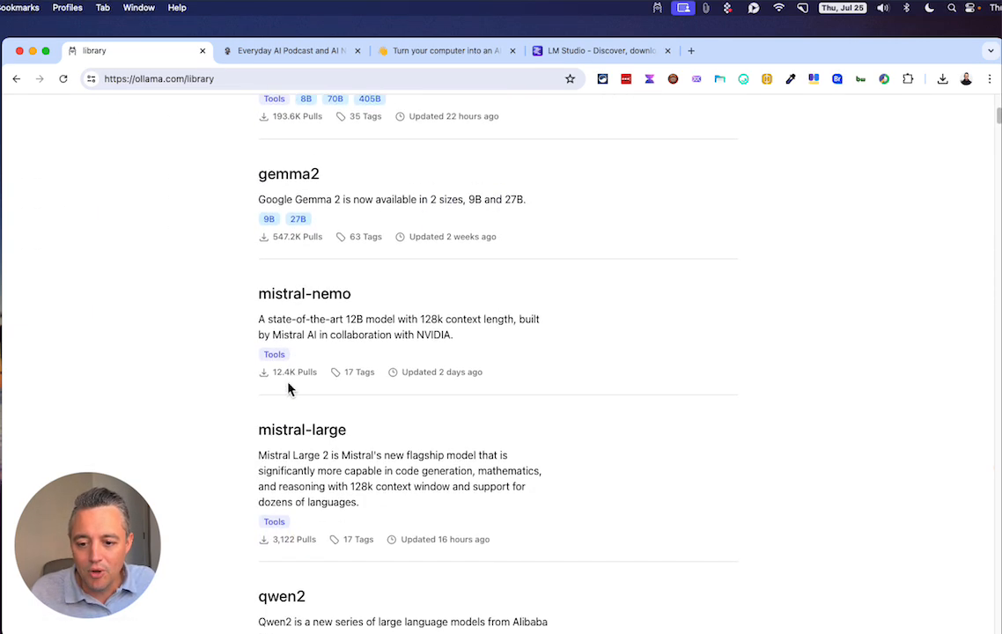
left_click(301, 429)
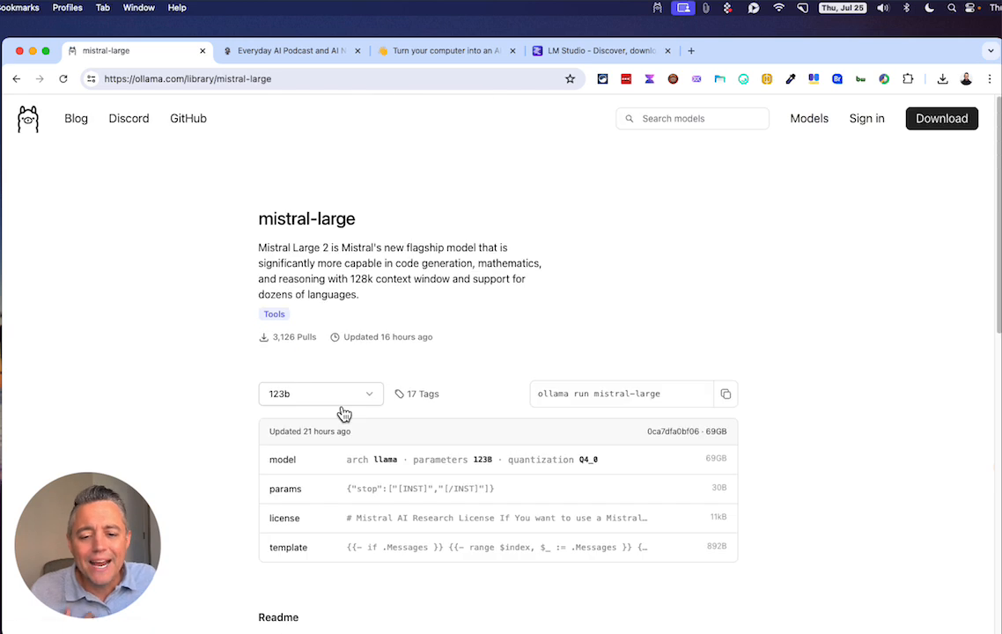
mouse_move(726, 393)
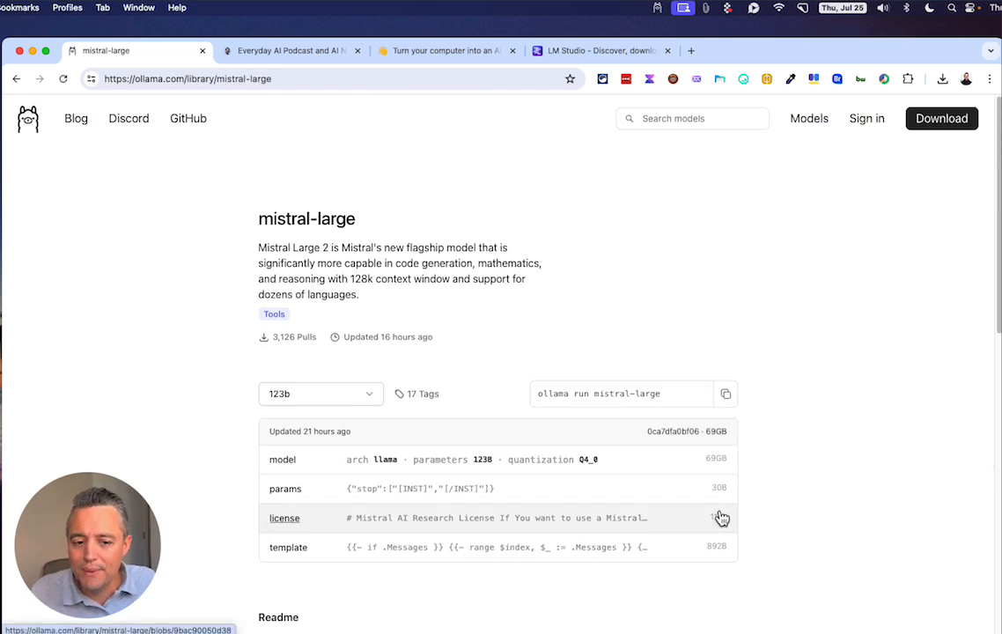
mouse_move(788, 497)
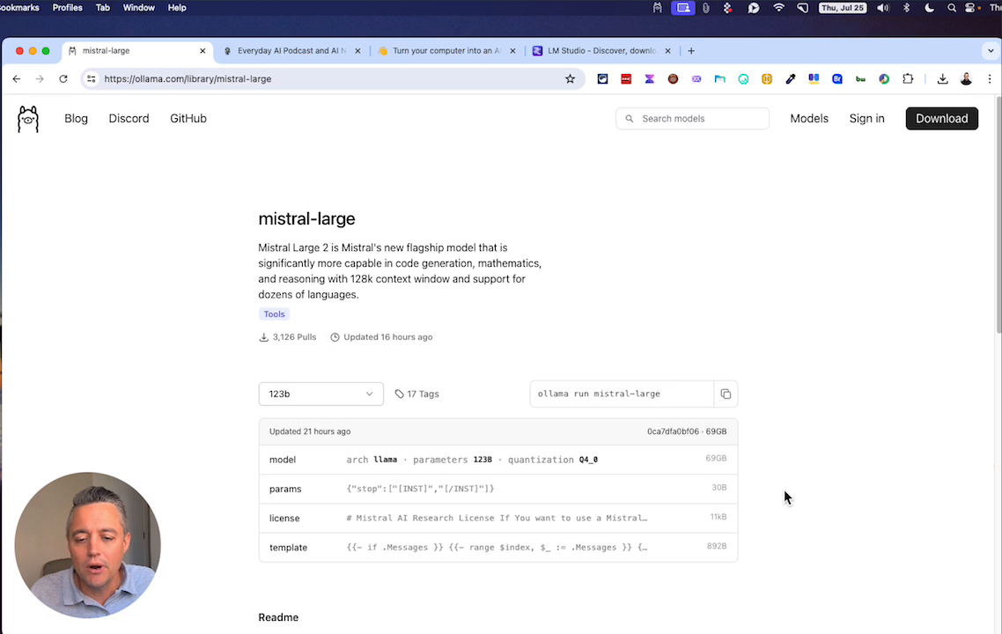
mouse_move(587, 51)
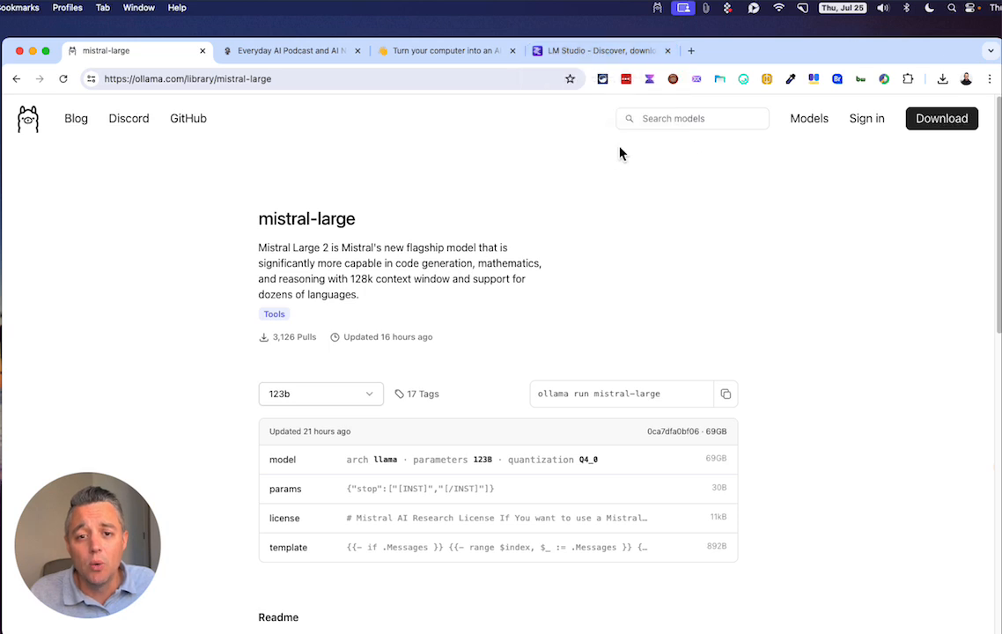
left_click(438, 50)
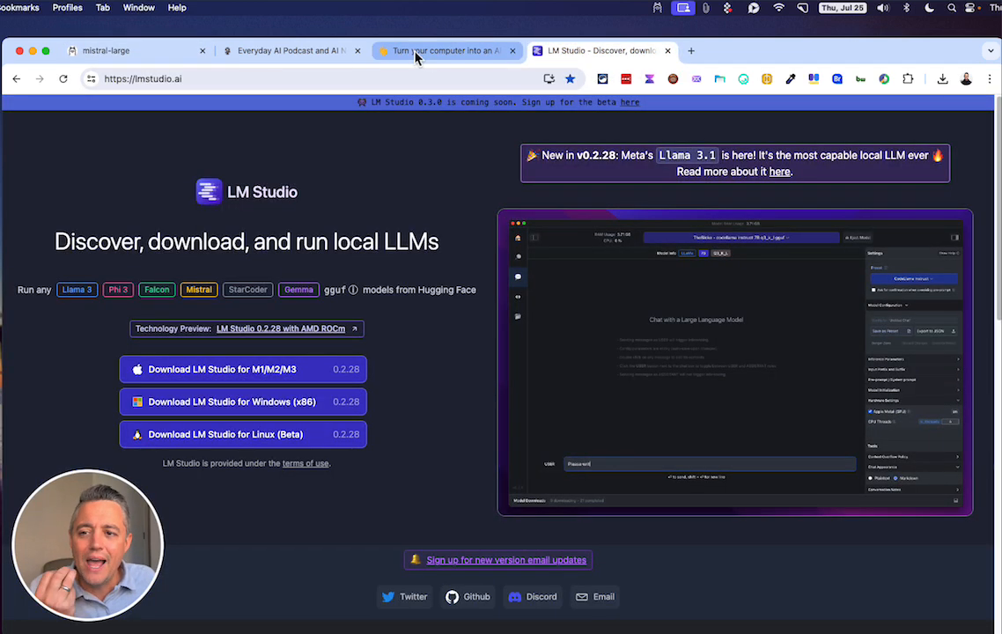
left_click(442, 50)
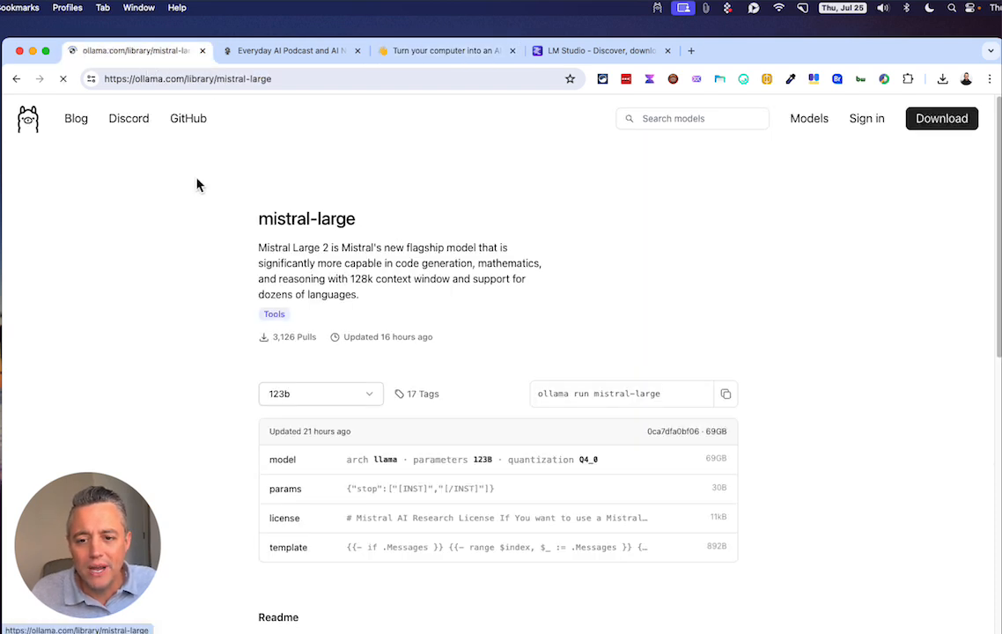
Step: Open the llama3.1 page from the models library and copy 'ollama run llama3.1'
left_click(941, 119)
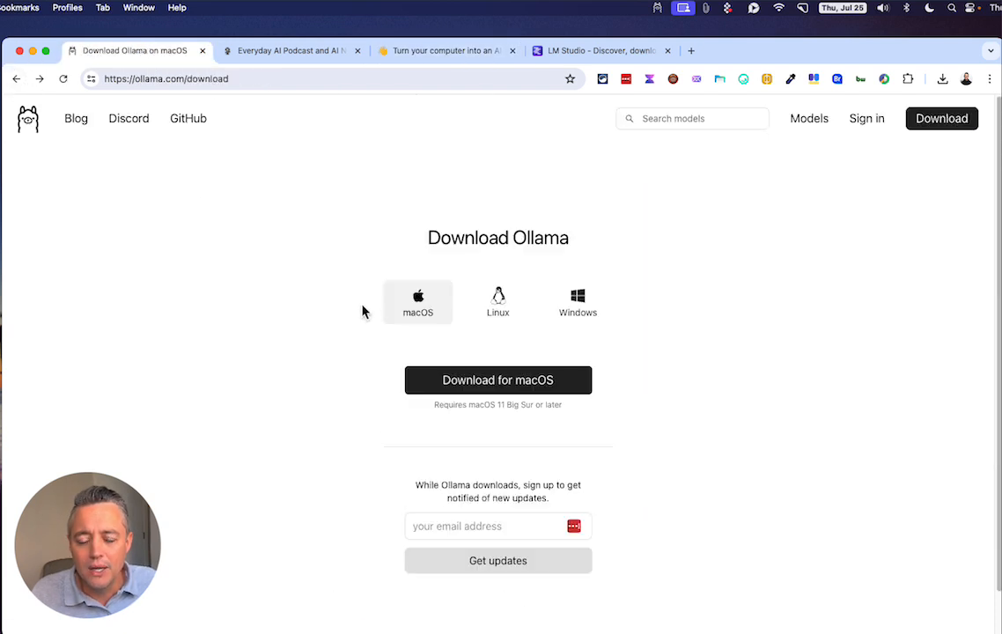
mouse_move(809, 119)
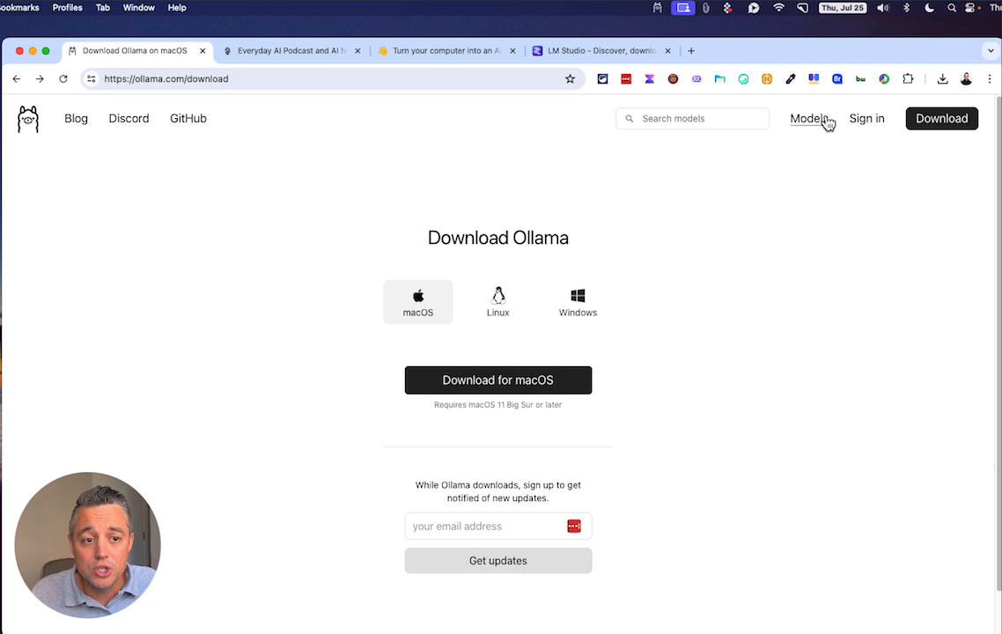
left_click(809, 119)
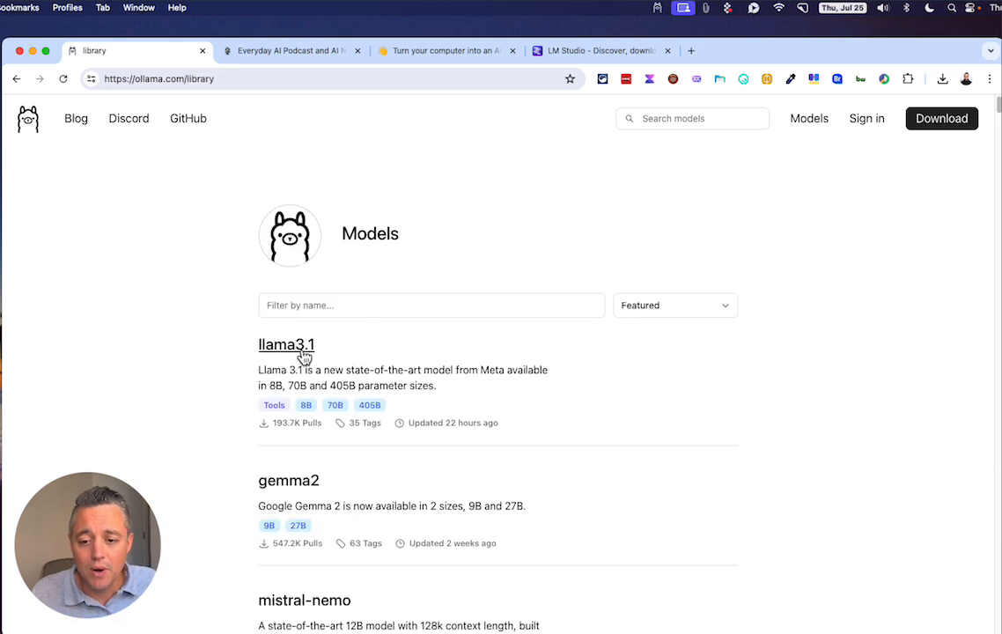
left_click(286, 345)
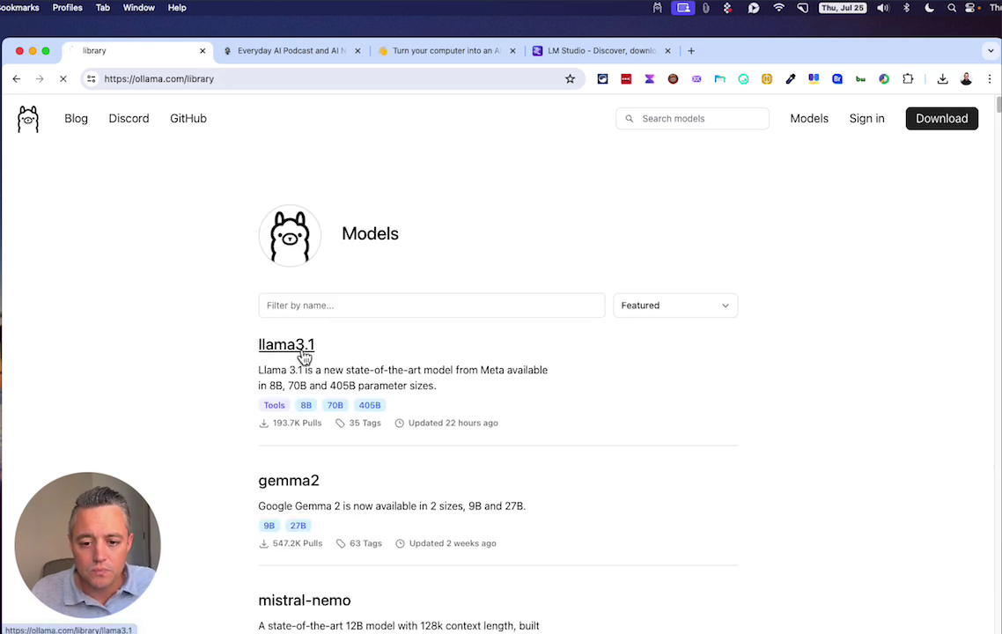
left_click(285, 344)
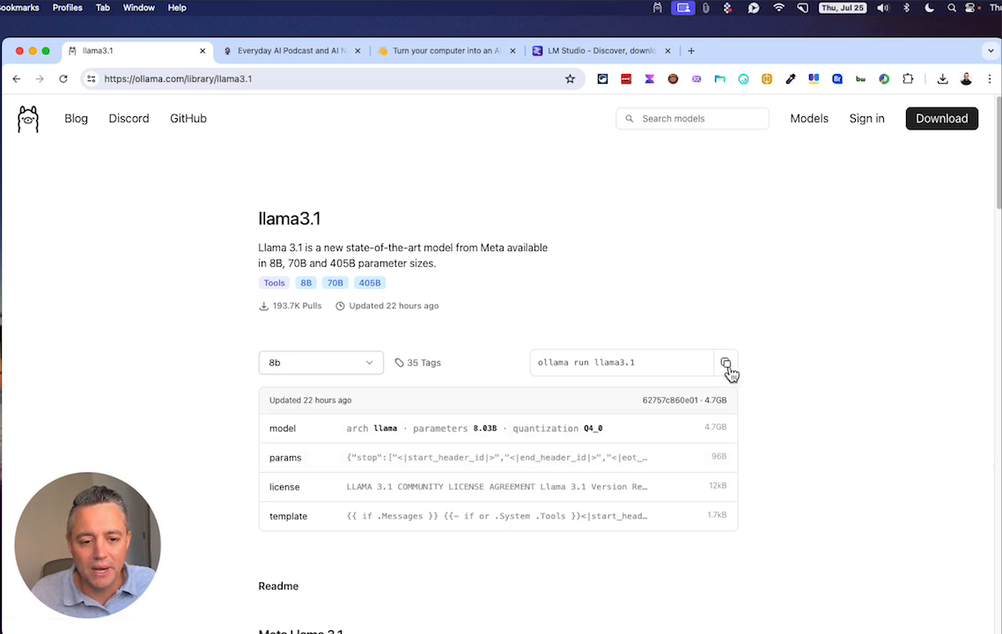
left_click(725, 363)
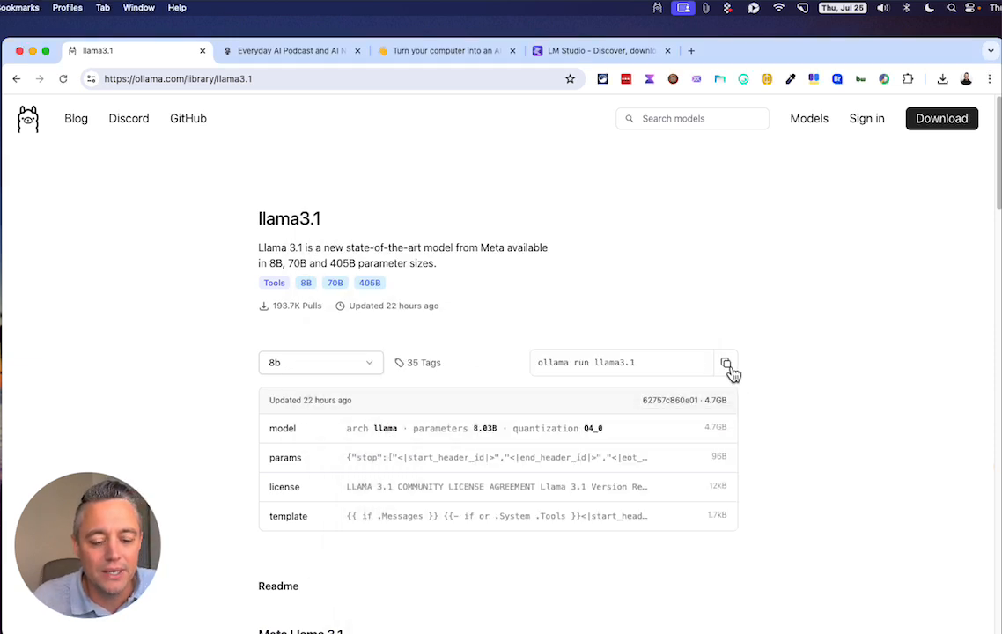
left_click(725, 362)
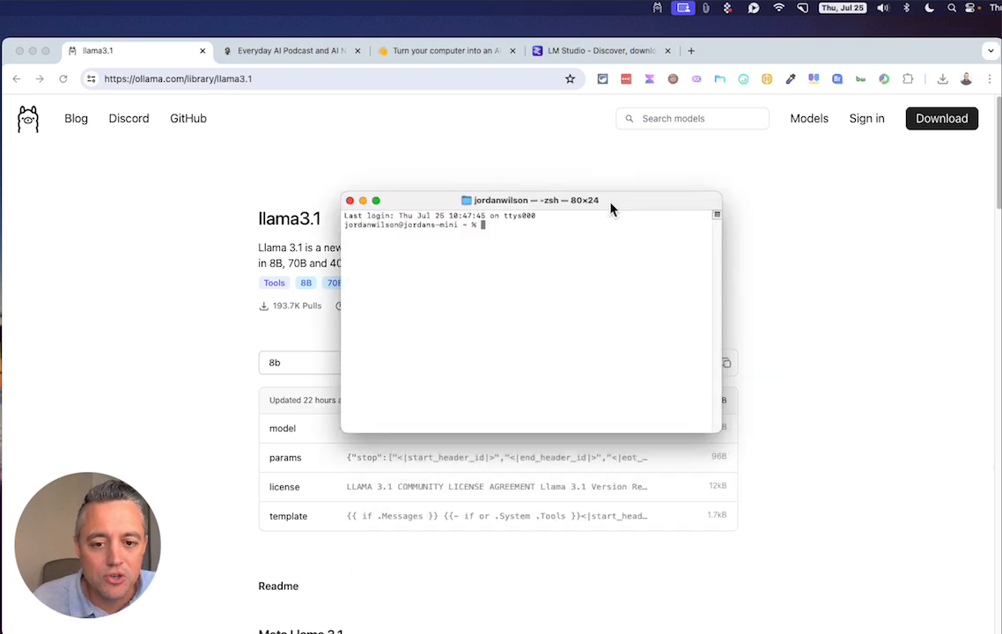
Step: Run 'ollama run llama3.1' in Terminal and send the greeting 'sup'
type("ollama run llama3.1")
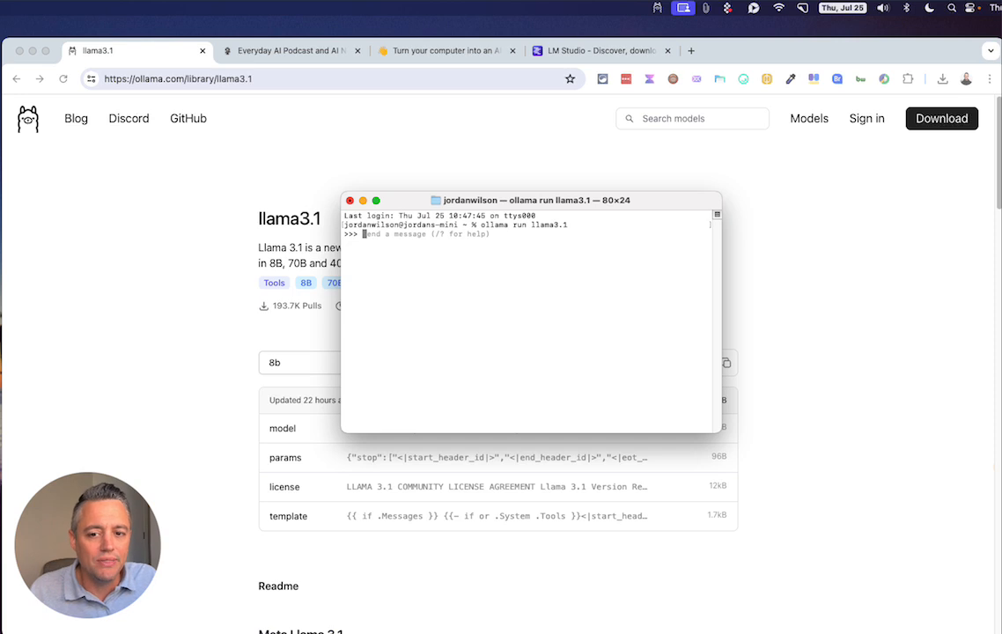
type("sup")
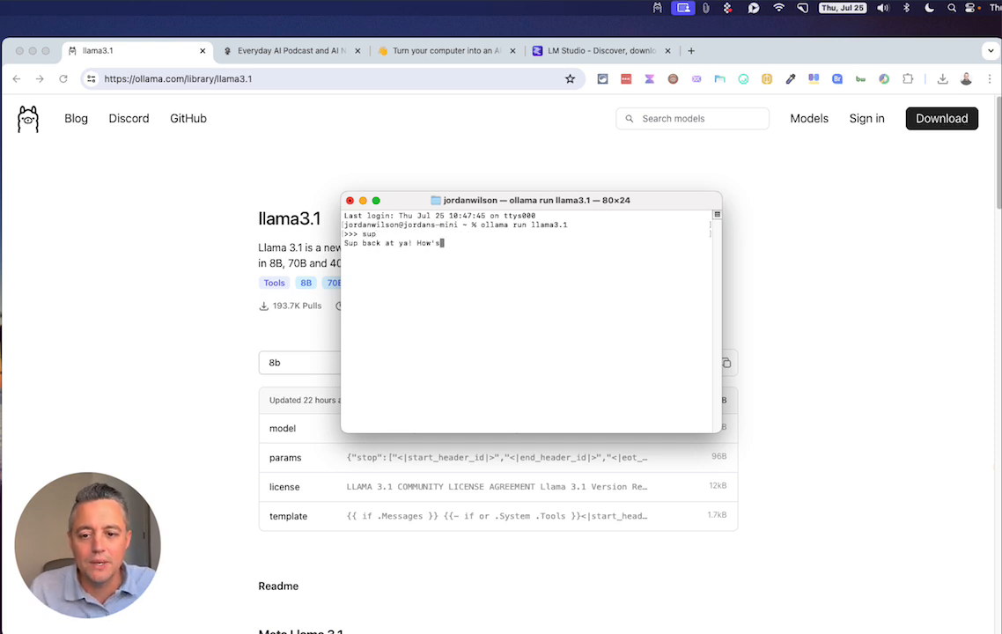
key("Return")
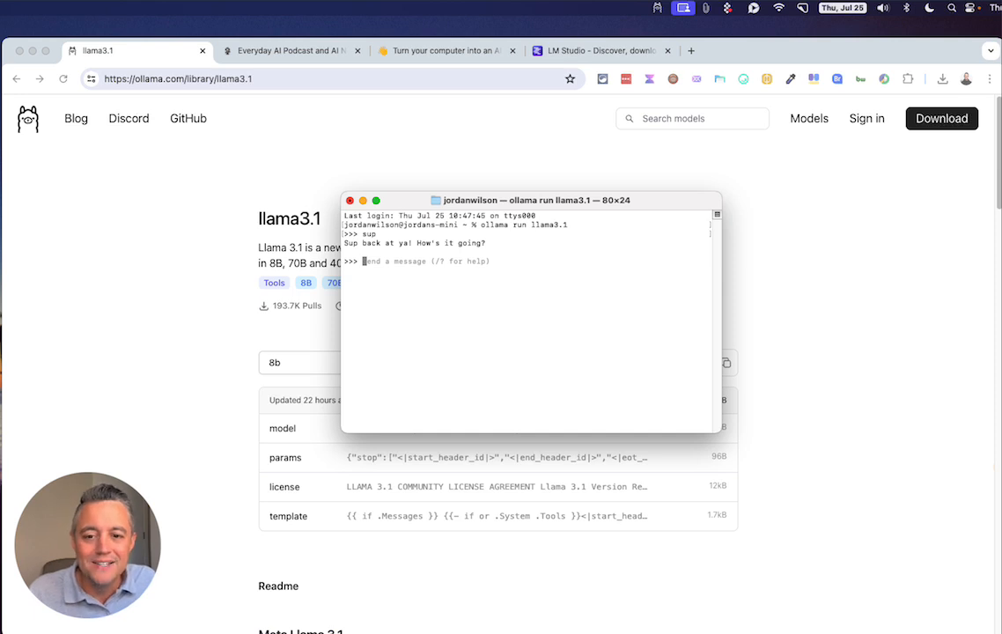
type("/show info")
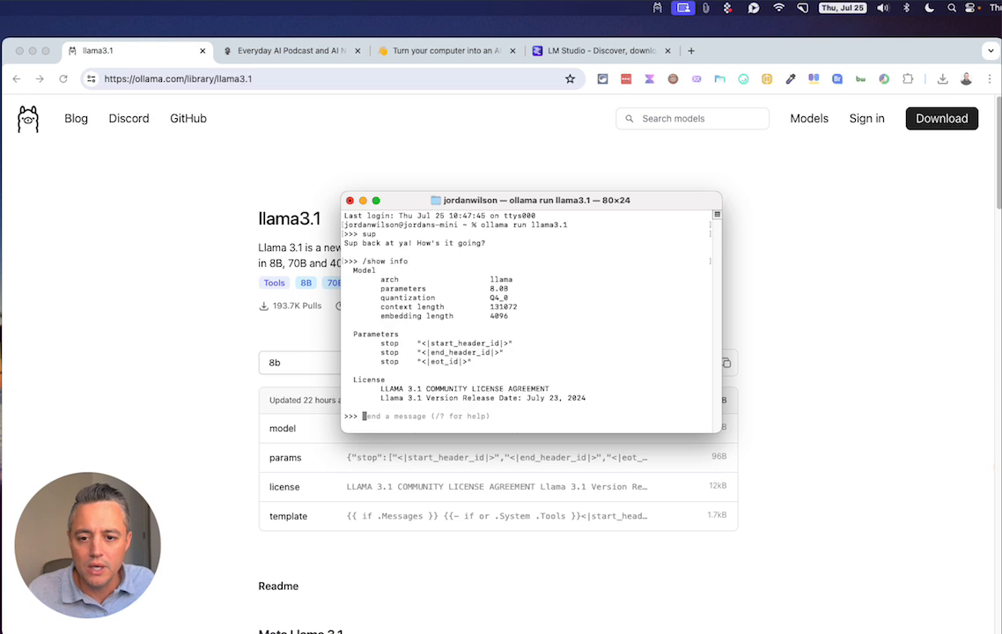
mouse_move(472, 371)
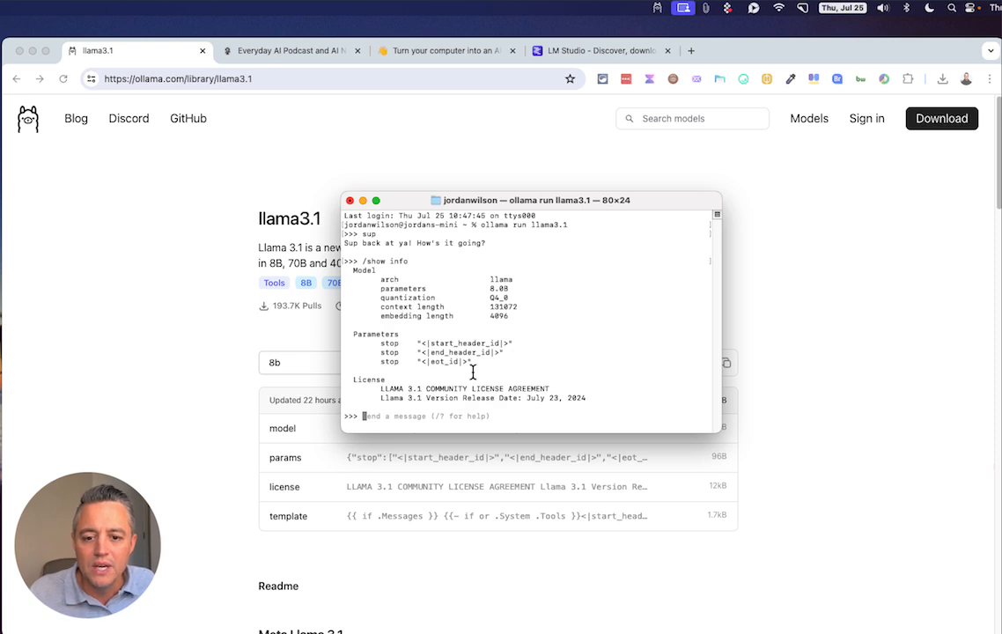
mouse_move(384, 366)
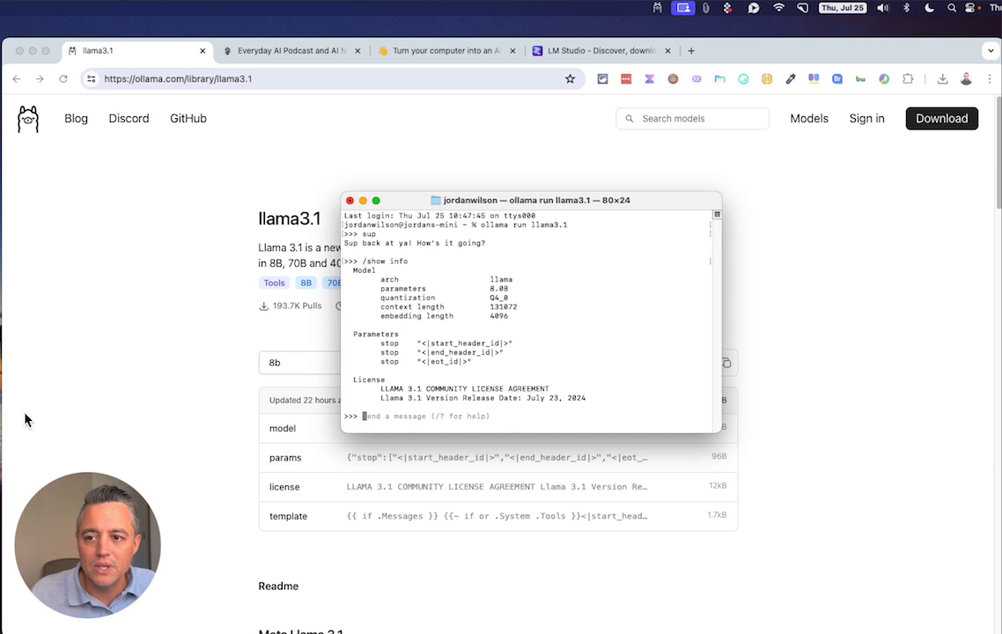
mouse_move(622, 480)
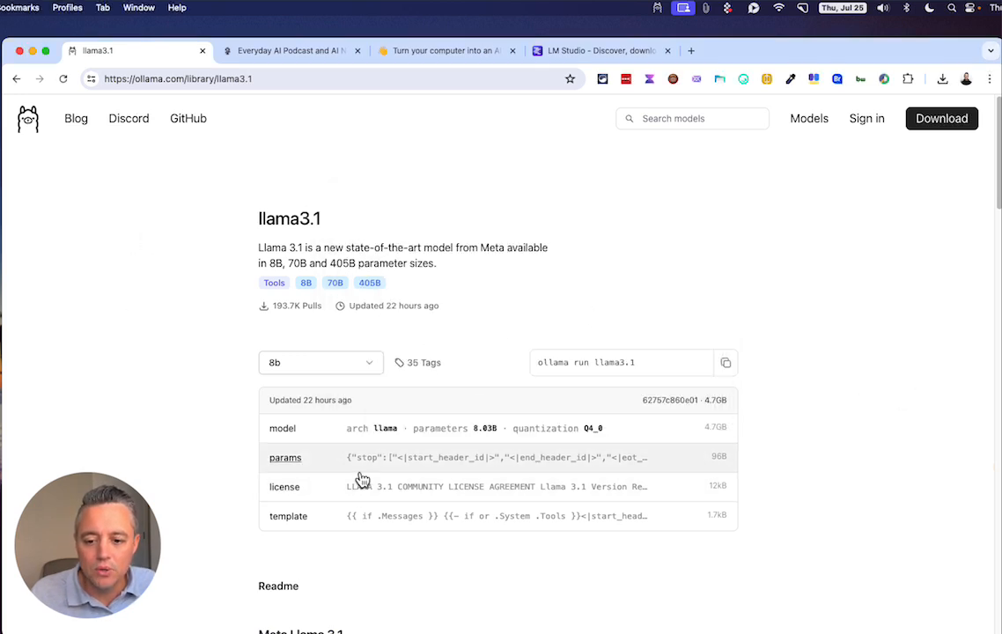
Step: Scroll through Llama 3.1's benchmark tables on its Ollama page
scroll("down", 3)
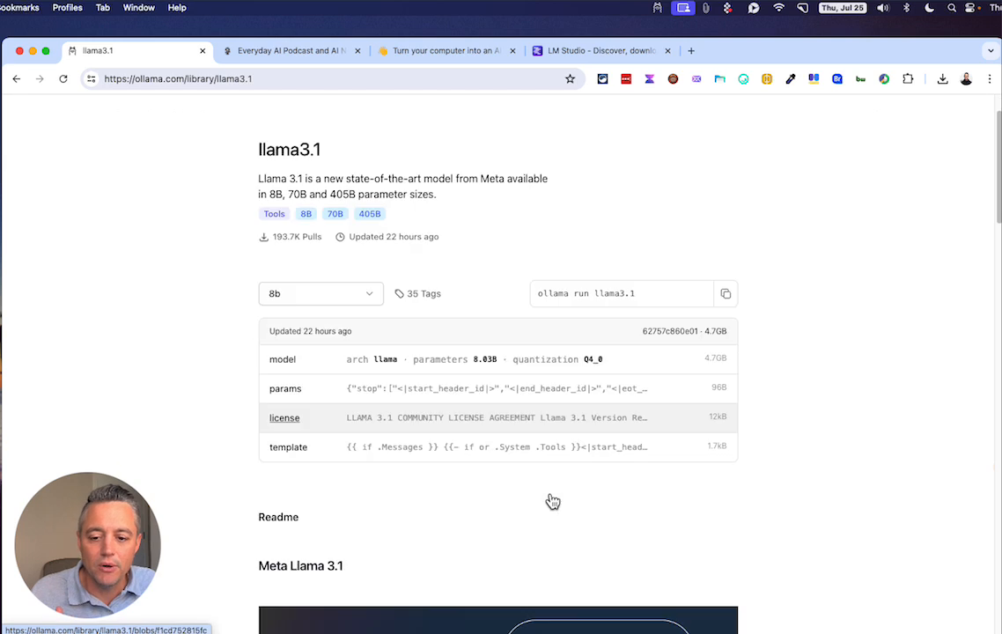
scroll("down", 3)
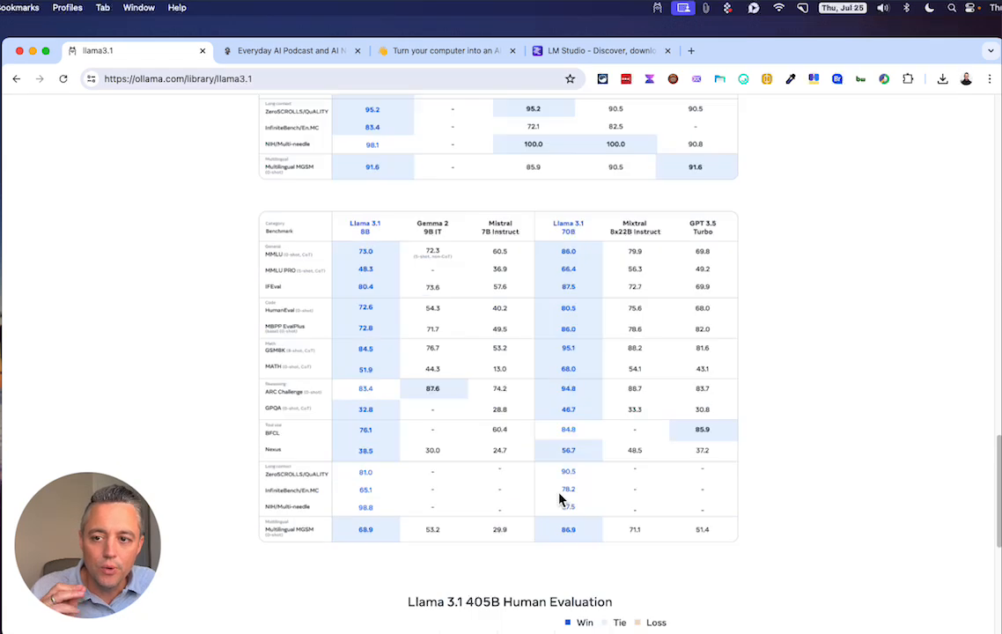
scroll("up", 3)
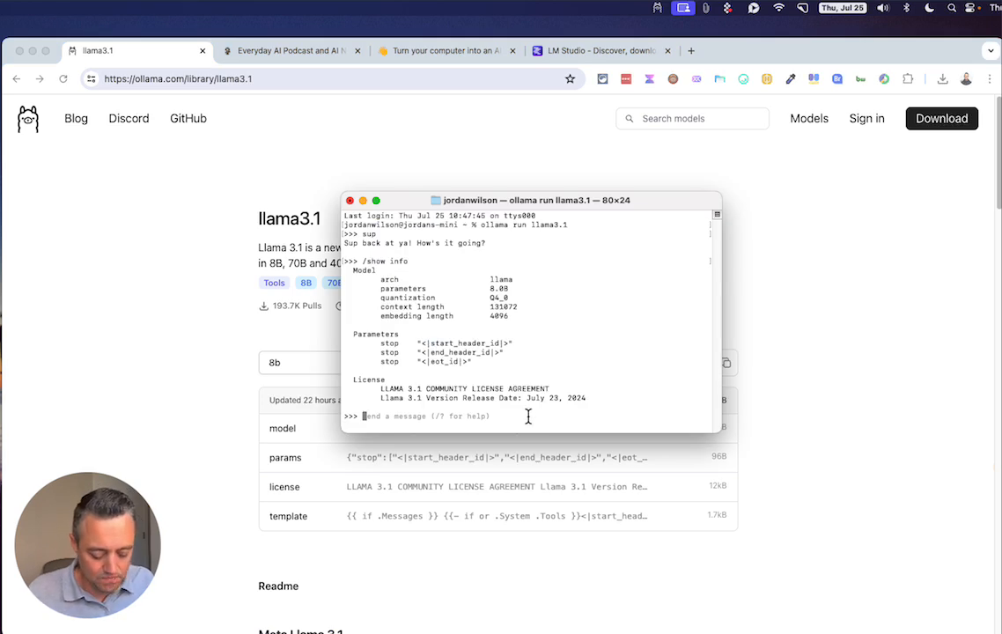
Step: Ask Llama 3.1 'in short, tell me how LLMs work'
type("in short, t")
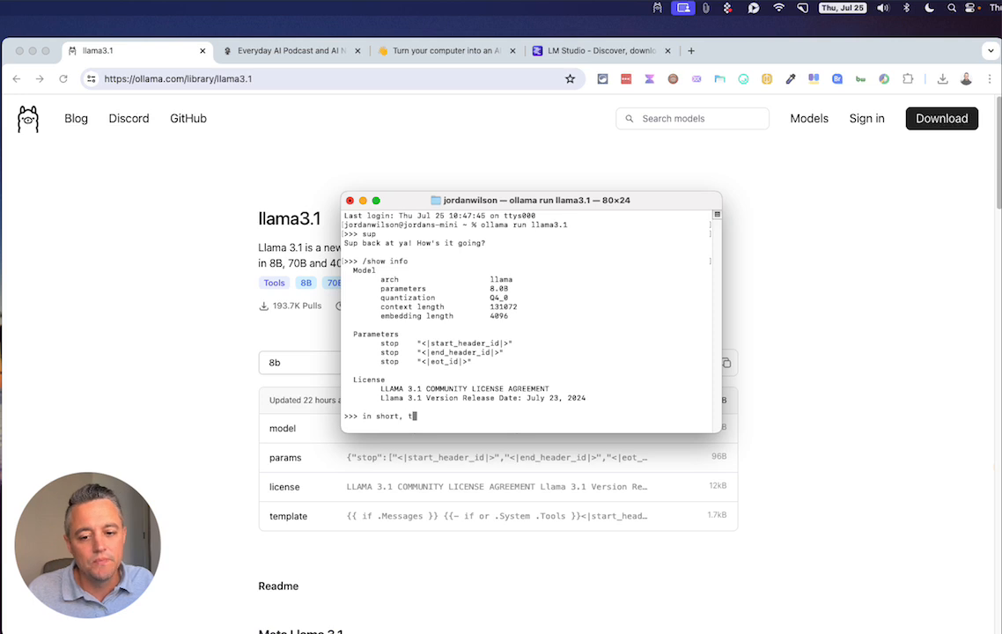
type("ell me")
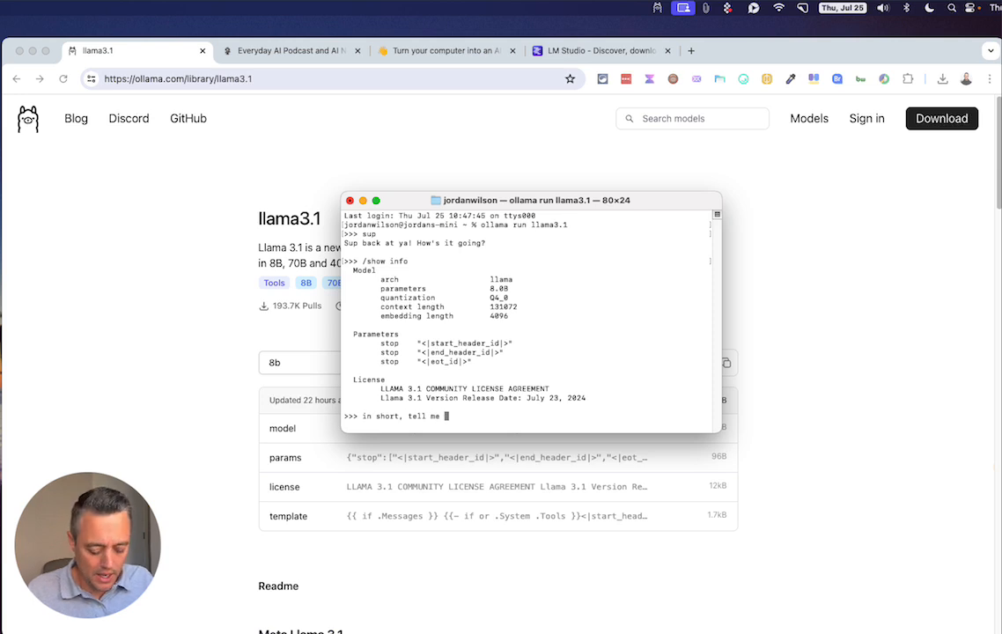
type("how LLMs")
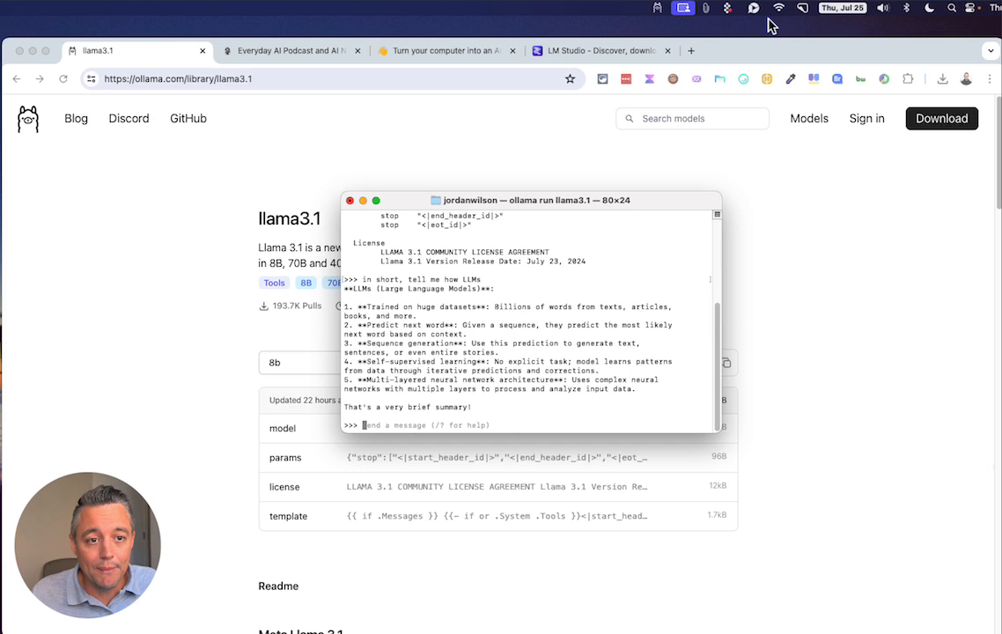
left_click(774, 9)
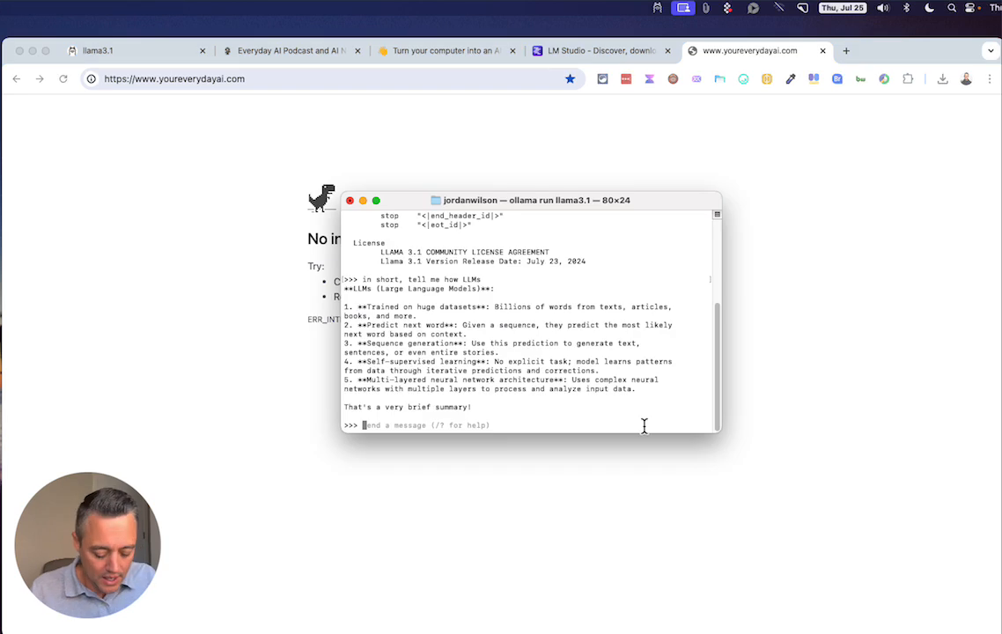
Step: Request a short factual bullet list on how LLMs work for a PowerPoint
type("create a bullet point lis")
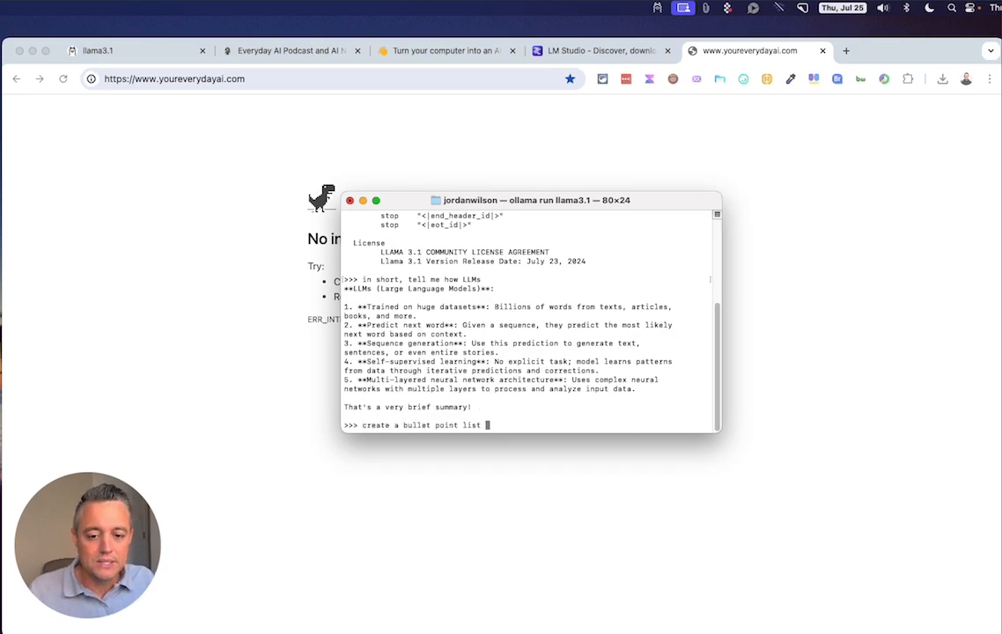
type("that i can use to create a powerpoint")
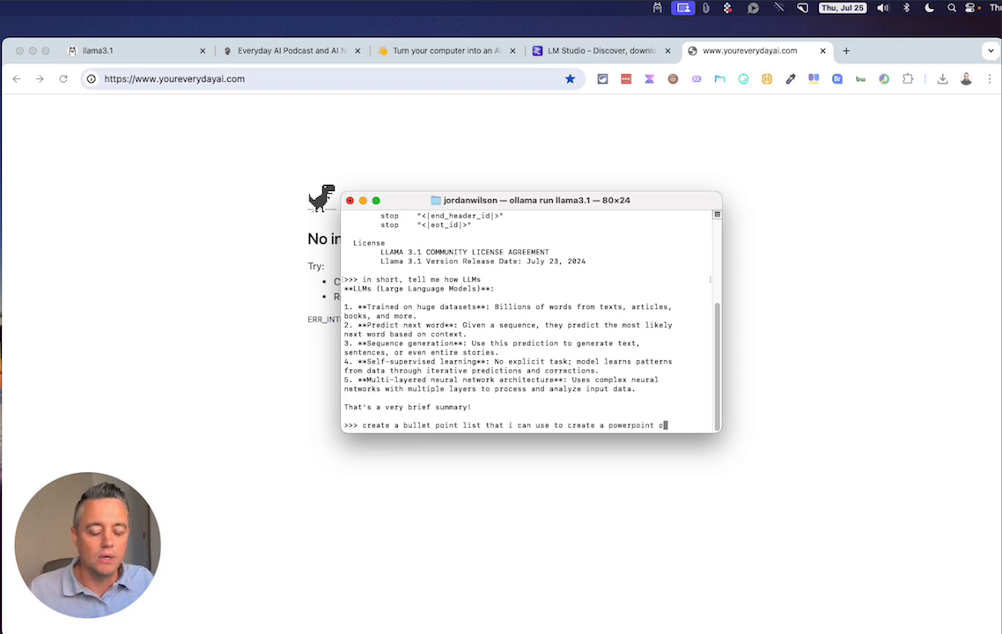
type("on how LLMs")
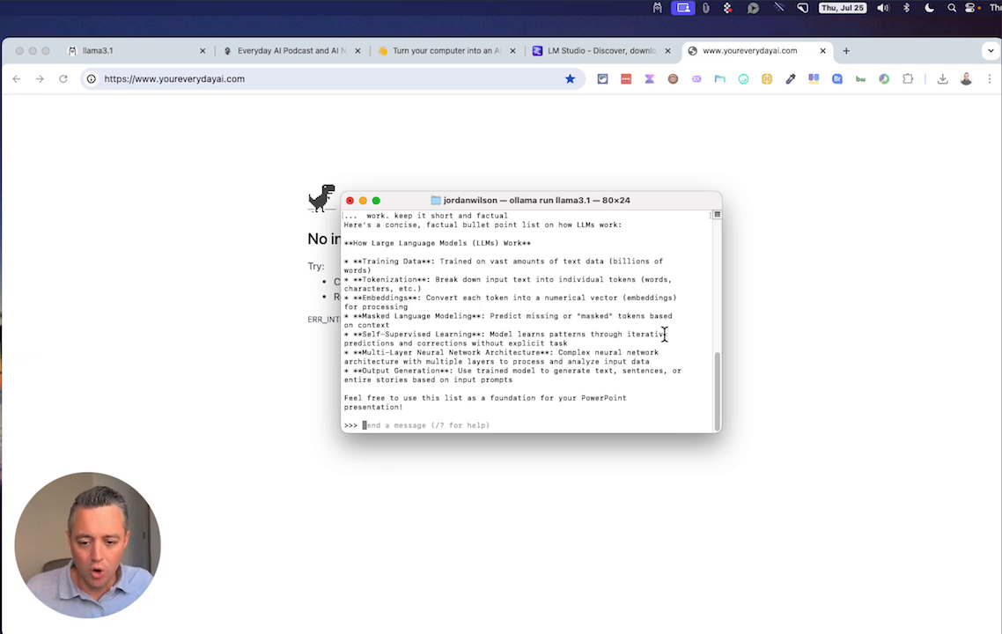
Step: Ask the model: 'code me the game pong so i can copy and paste'
type("code me the game")
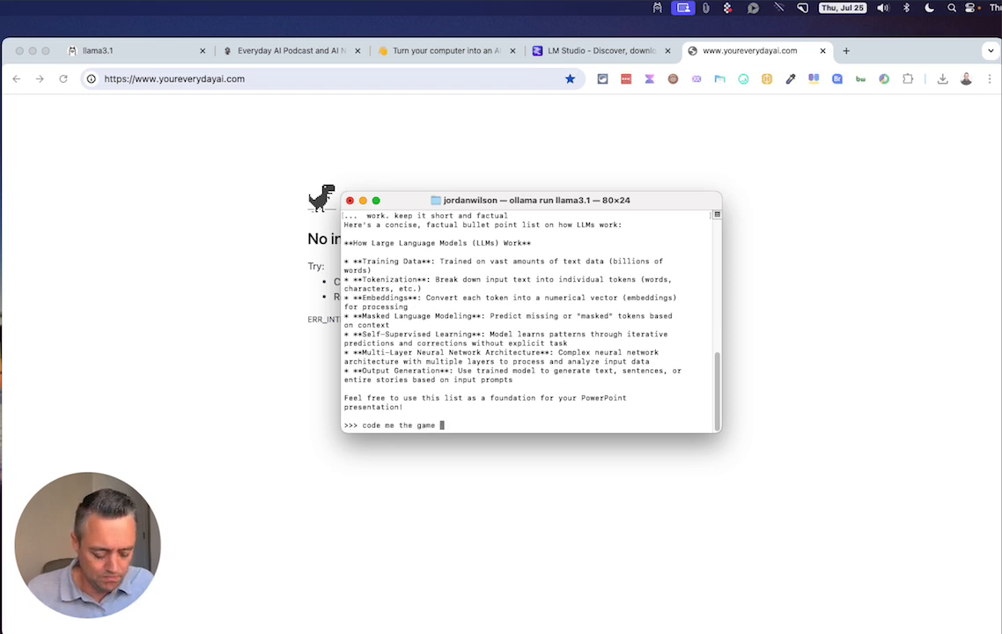
type("pong")
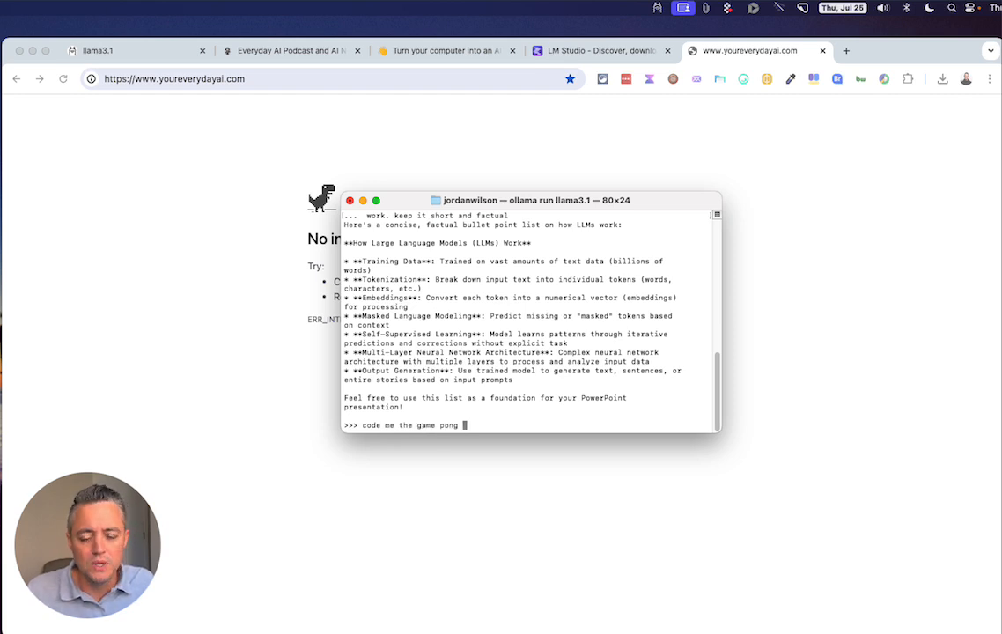
type("so i can")
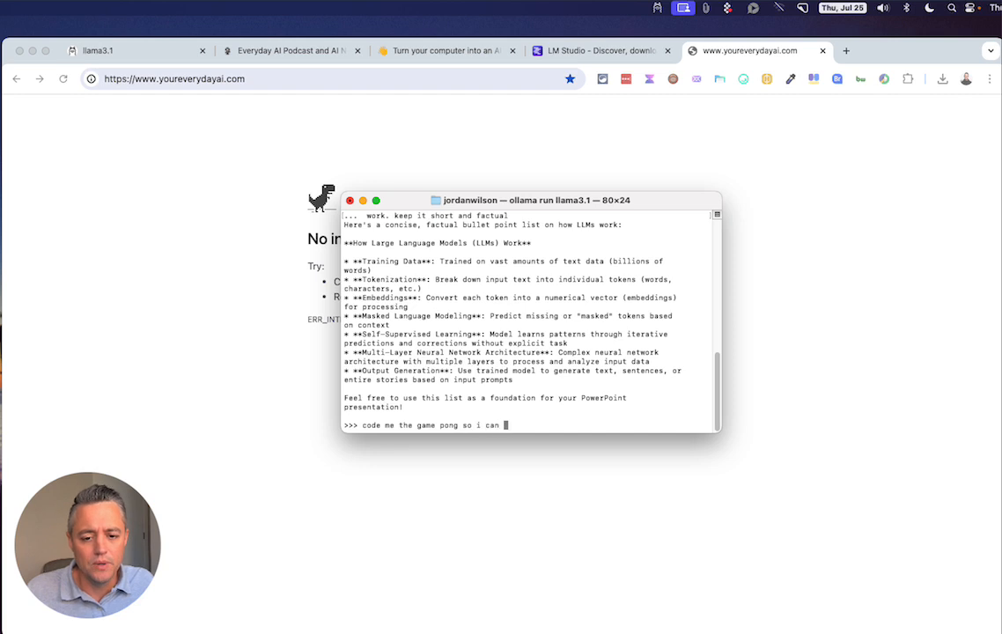
type("copy and paste")
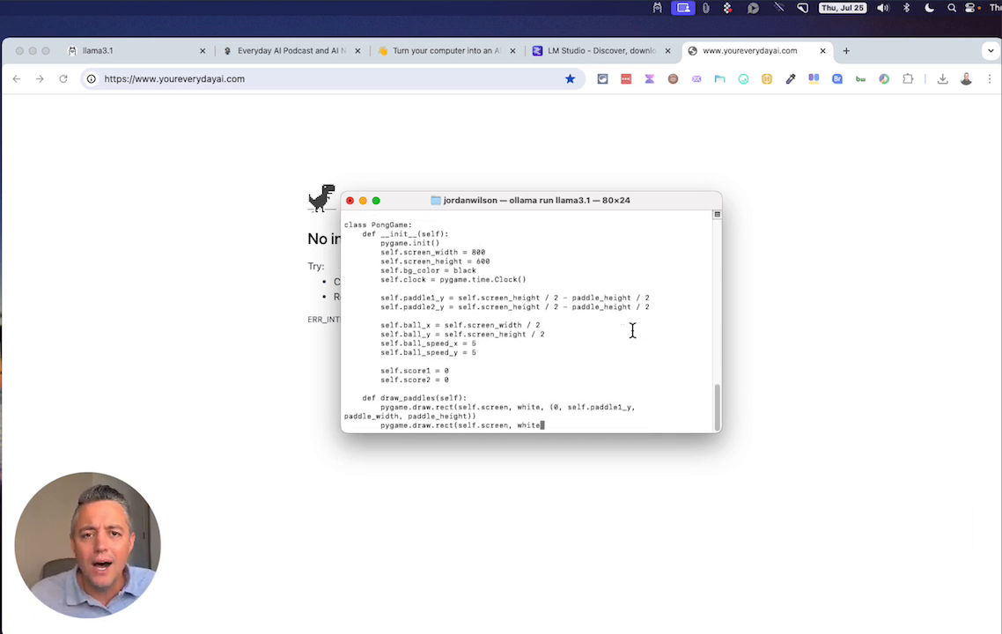
Step: Scroll down through the generated Pong code and gameplay notes until the prompt returns
scroll("down", 3)
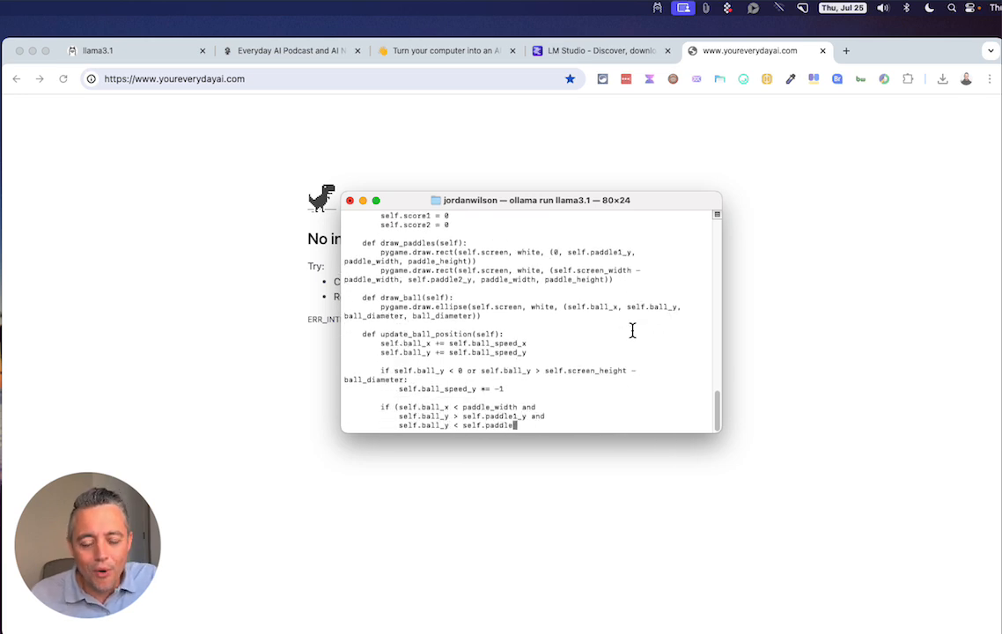
scroll("down", 3)
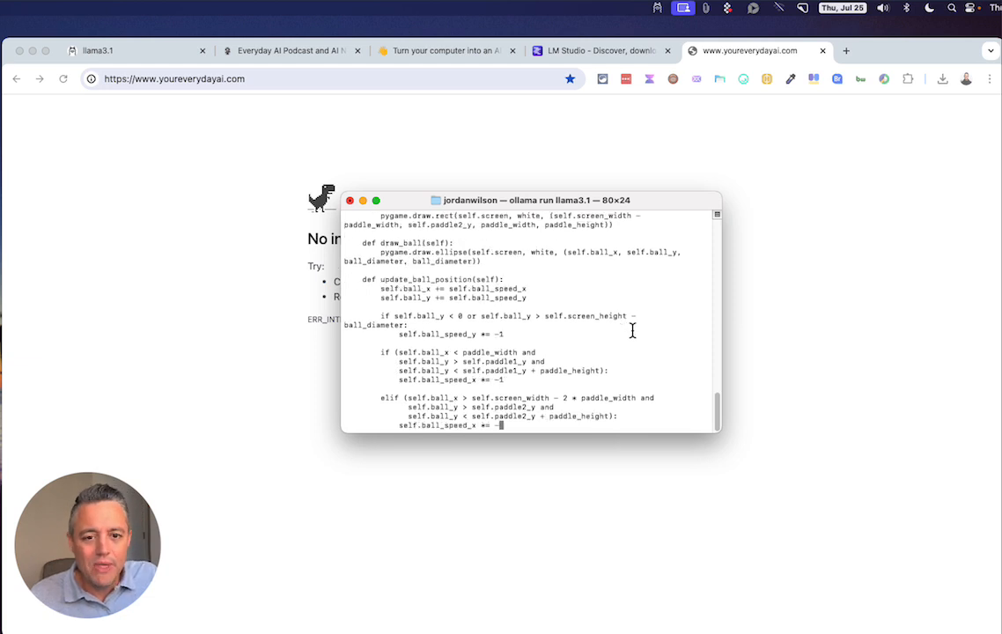
scroll("down", 3)
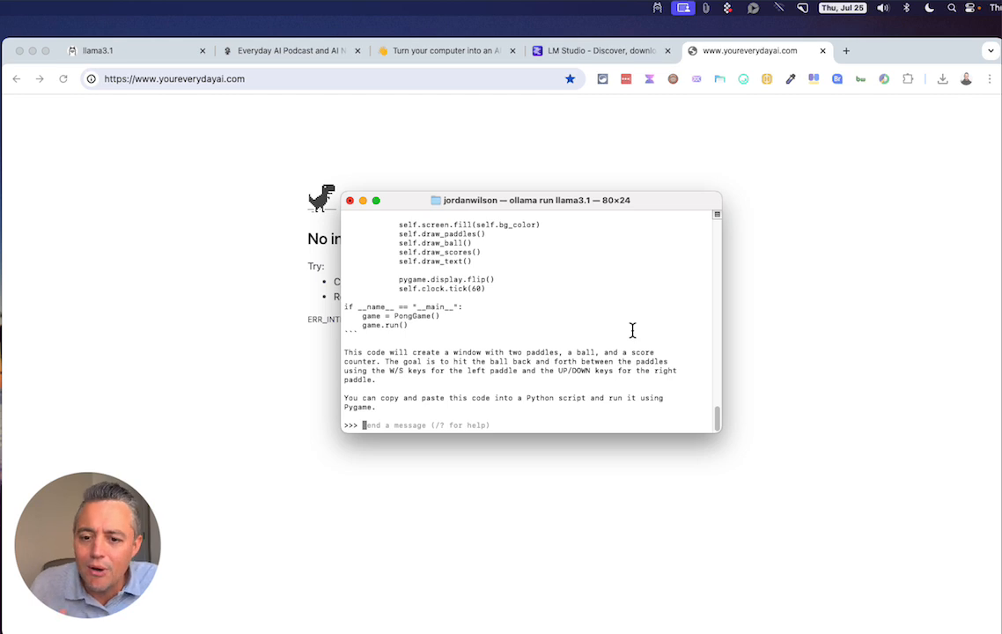
mouse_move(312, 92)
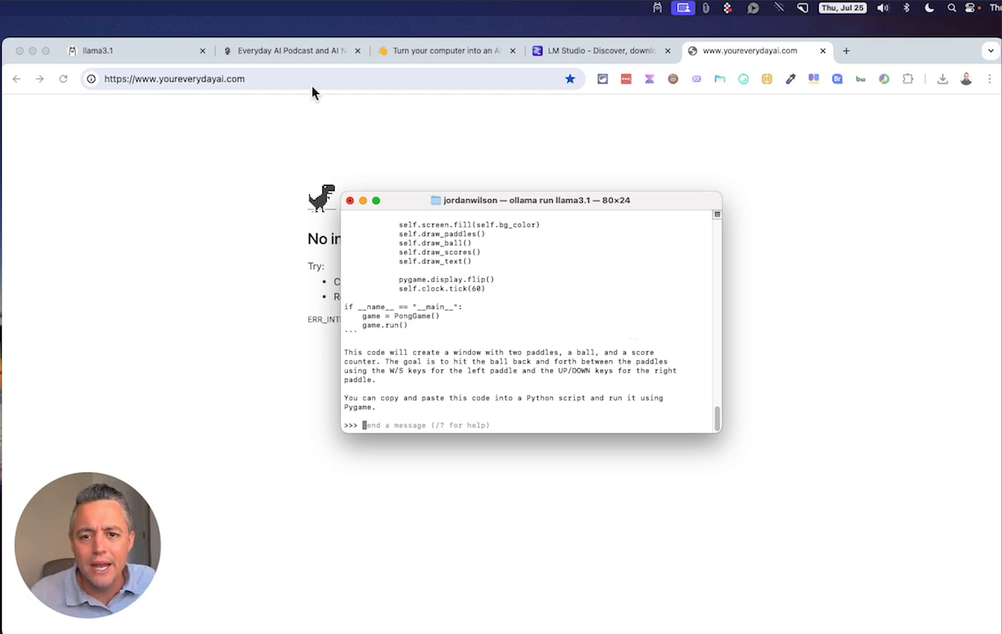
mouse_move(88, 65)
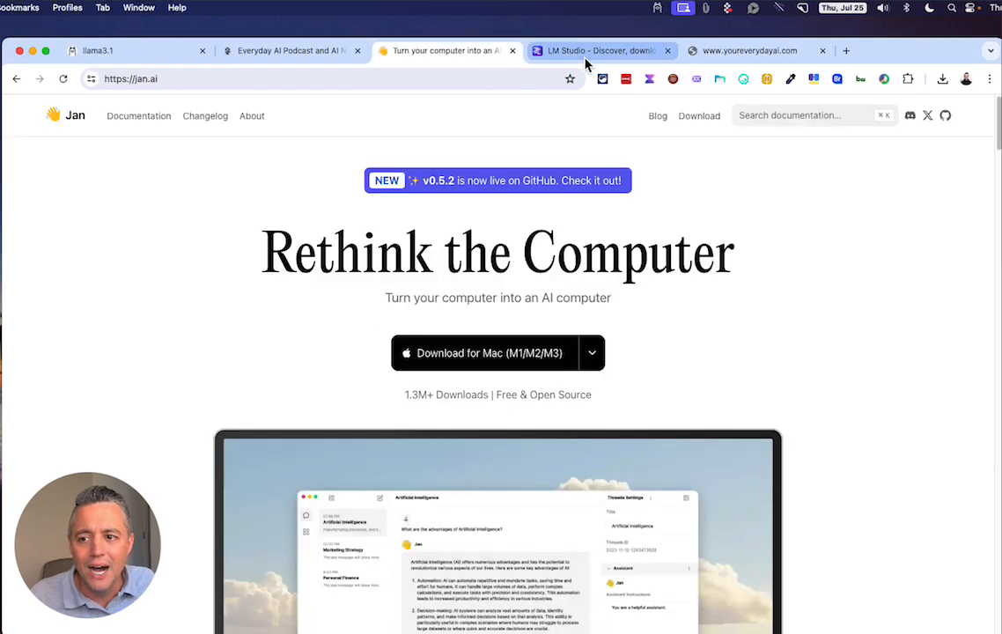
Step: Return to the llama3.1 model page tab in Chrome
left_click(123, 50)
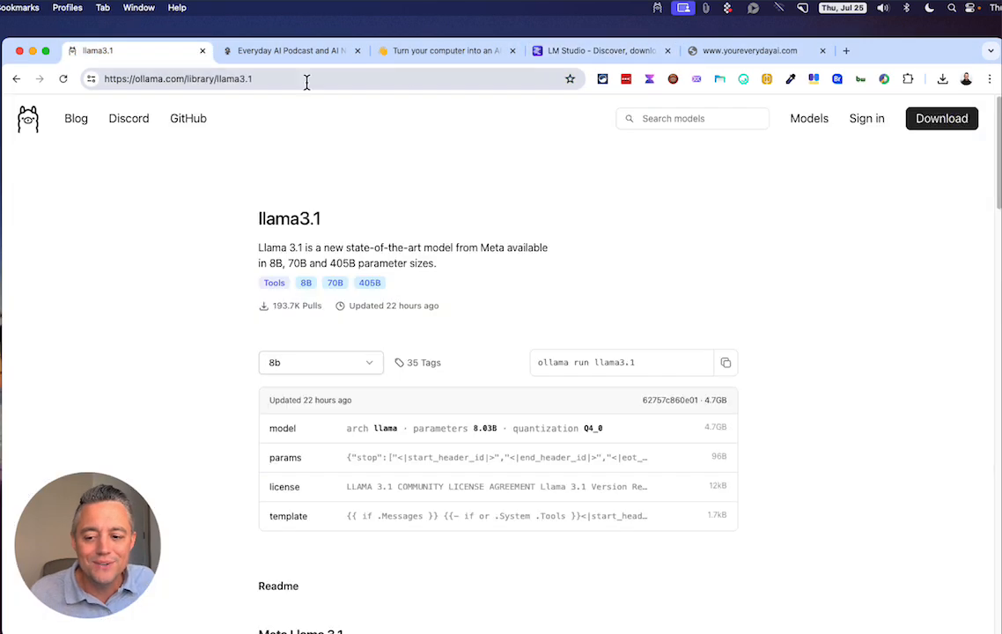
mouse_move(766, 51)
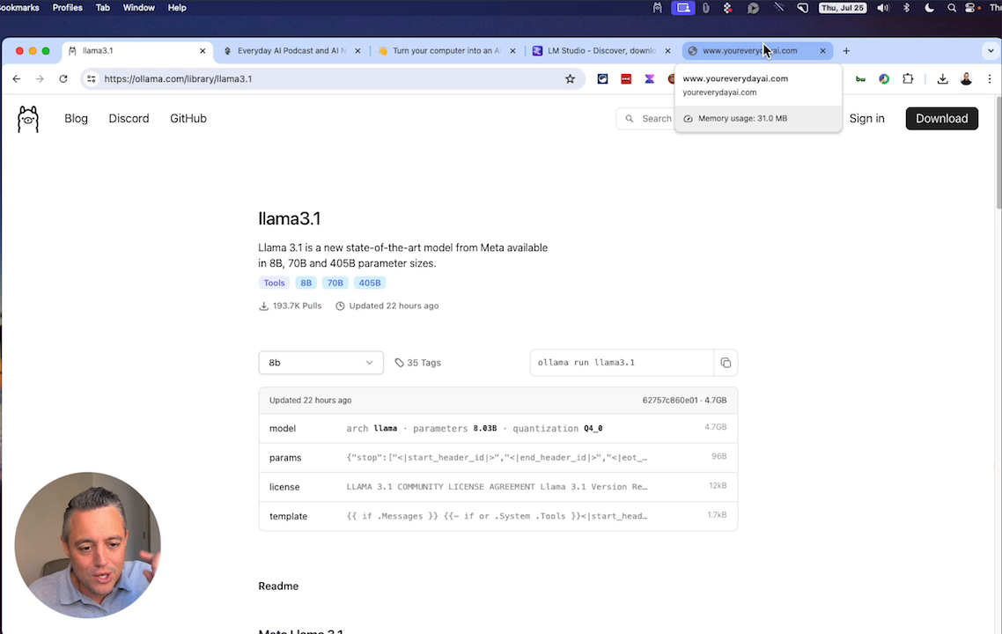